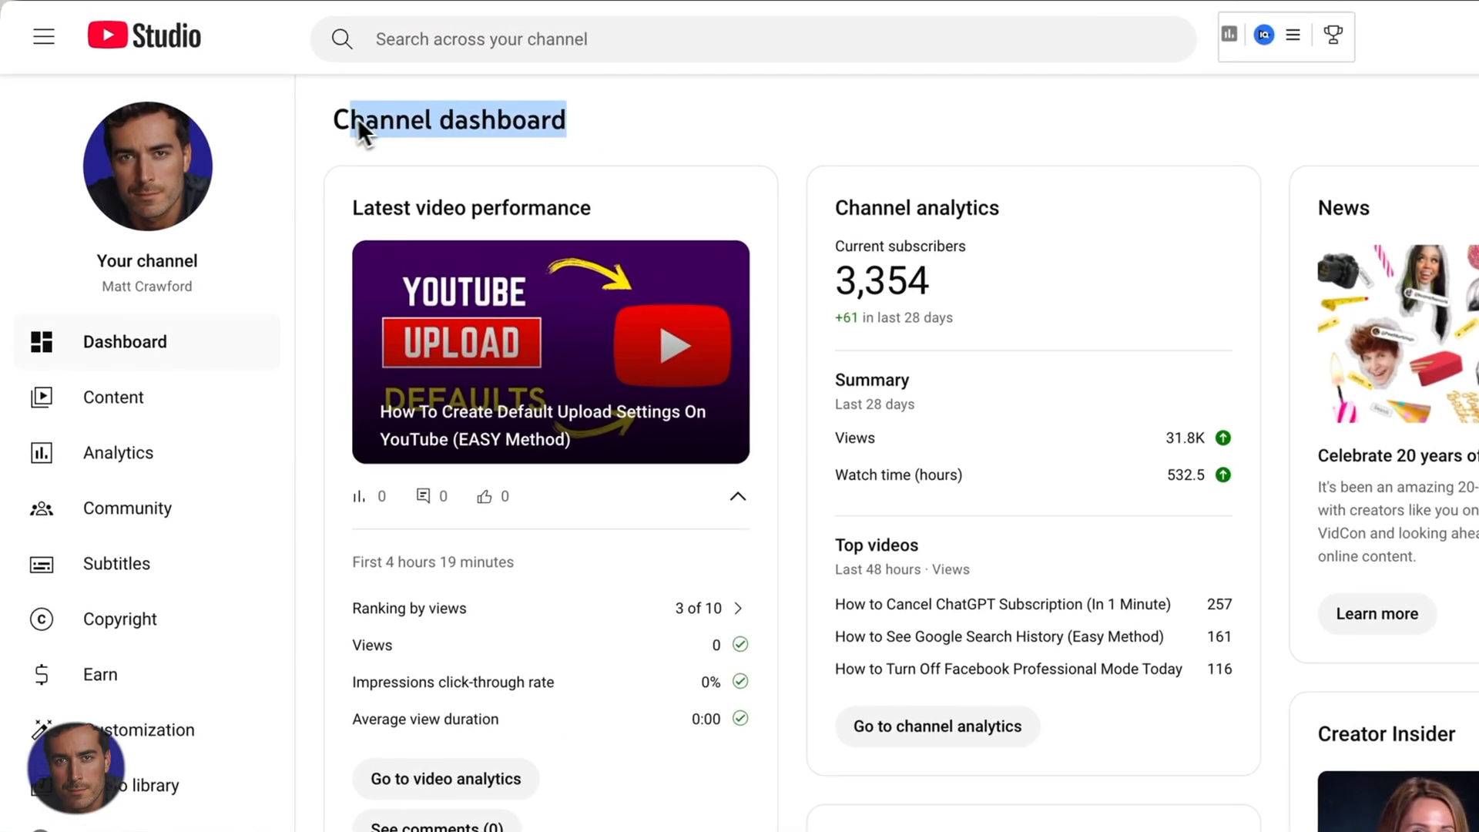
mouse_move(667, 131)
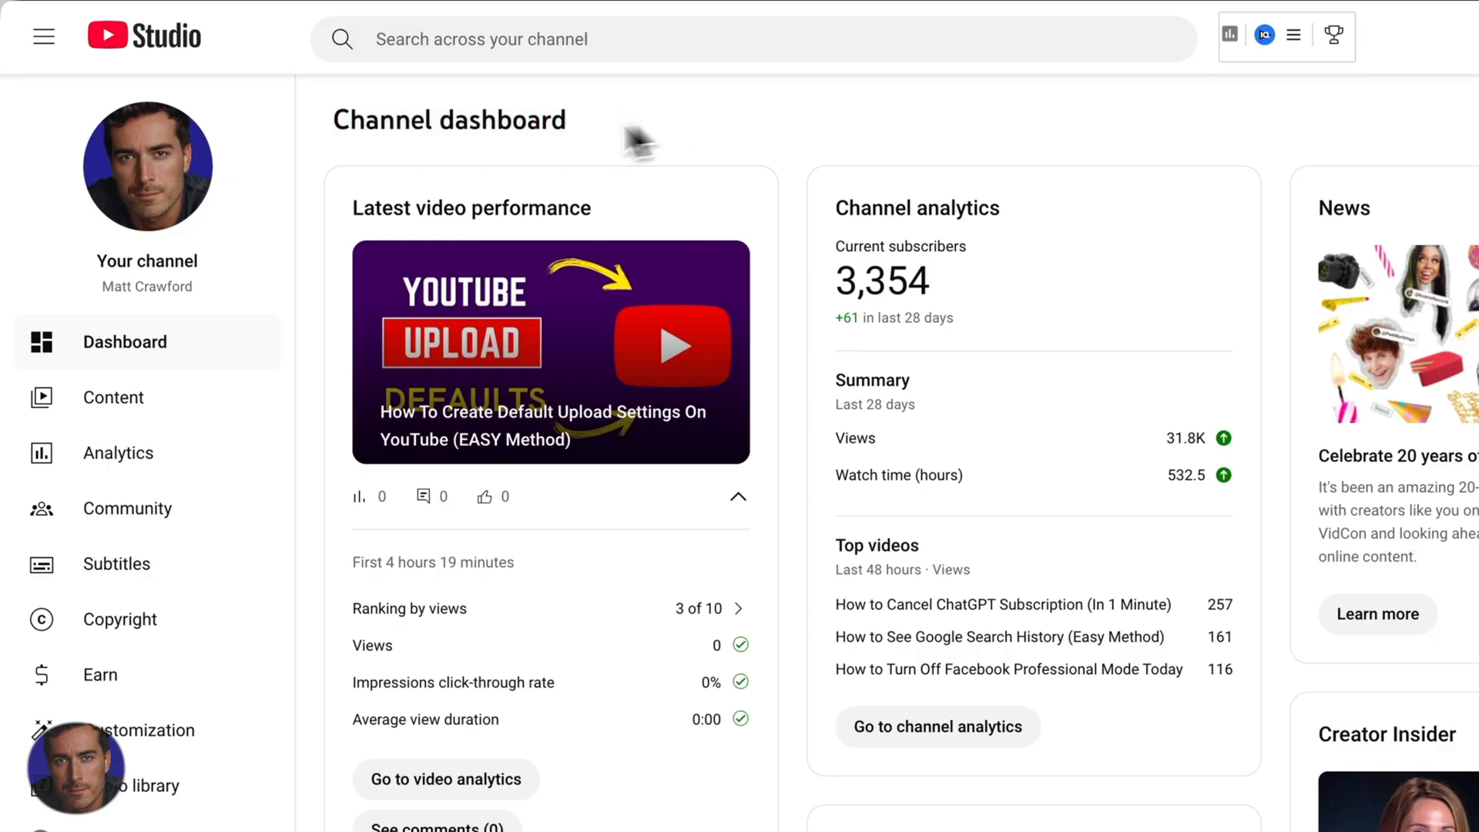
mouse_move(644, 142)
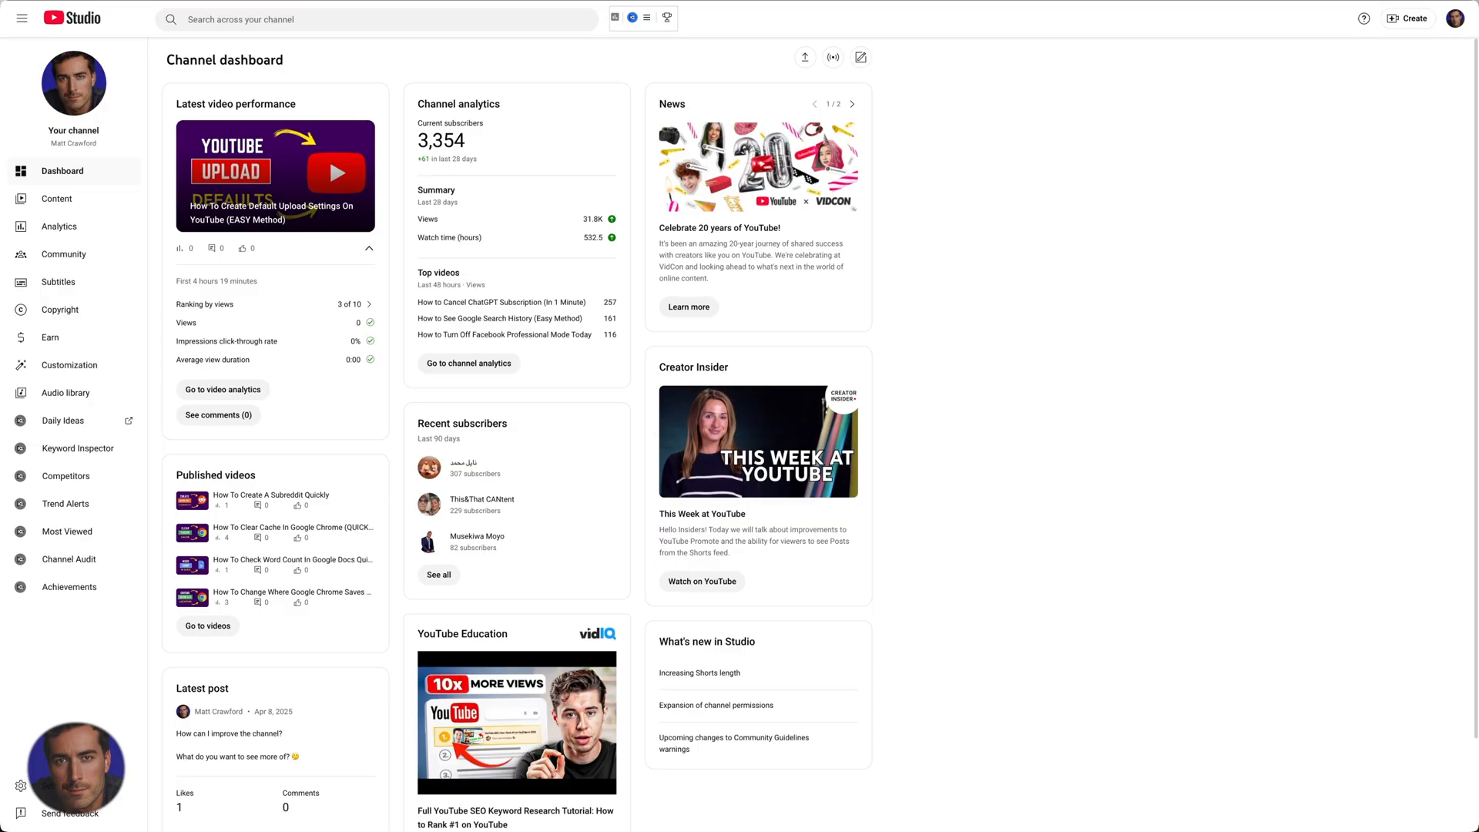
mouse_move(323, 72)
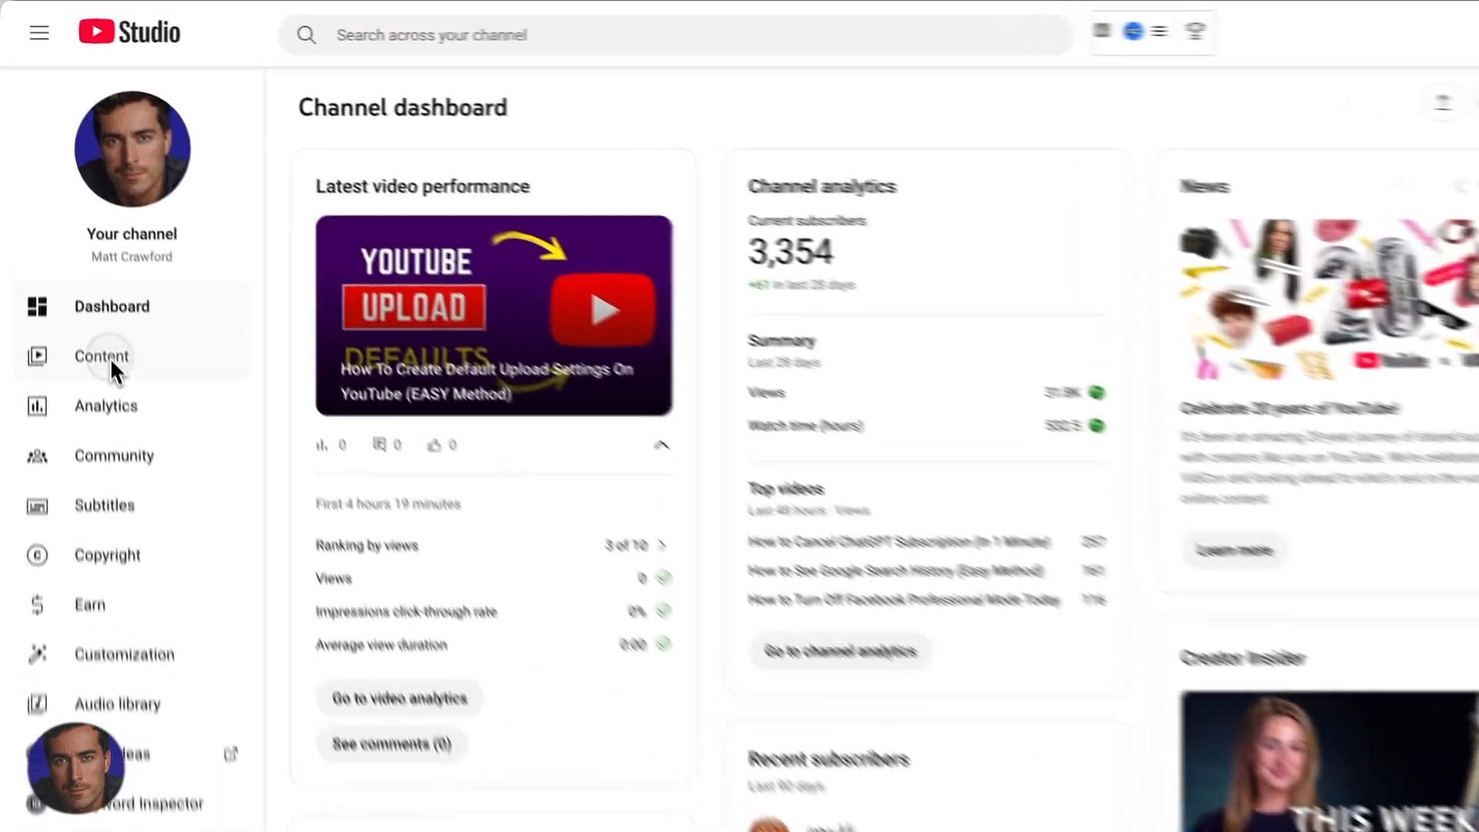
Step: Show the Channel content list, checking the Filter menu but applying no filter
left_click(101, 356)
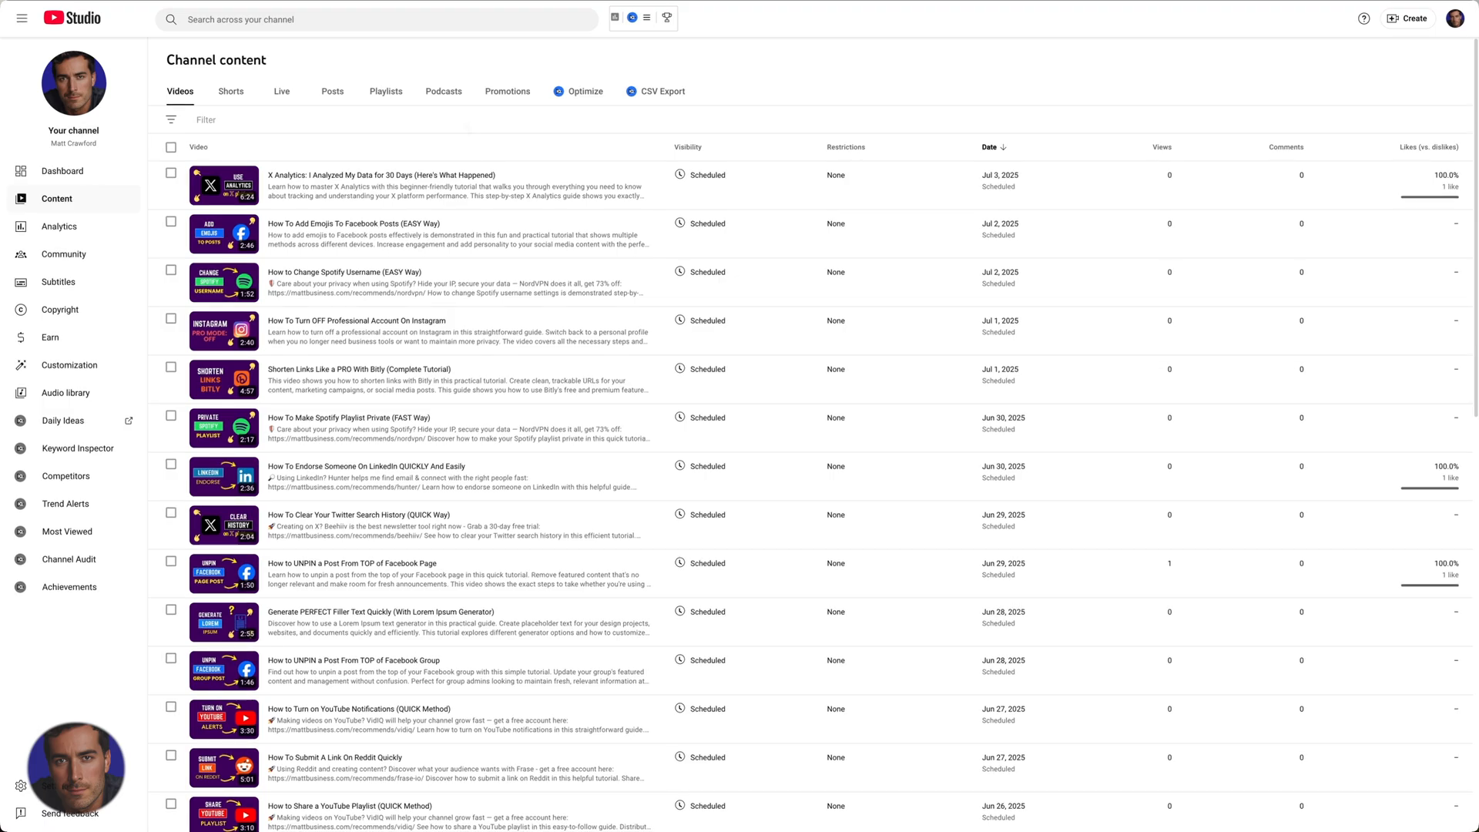
mouse_move(763, 152)
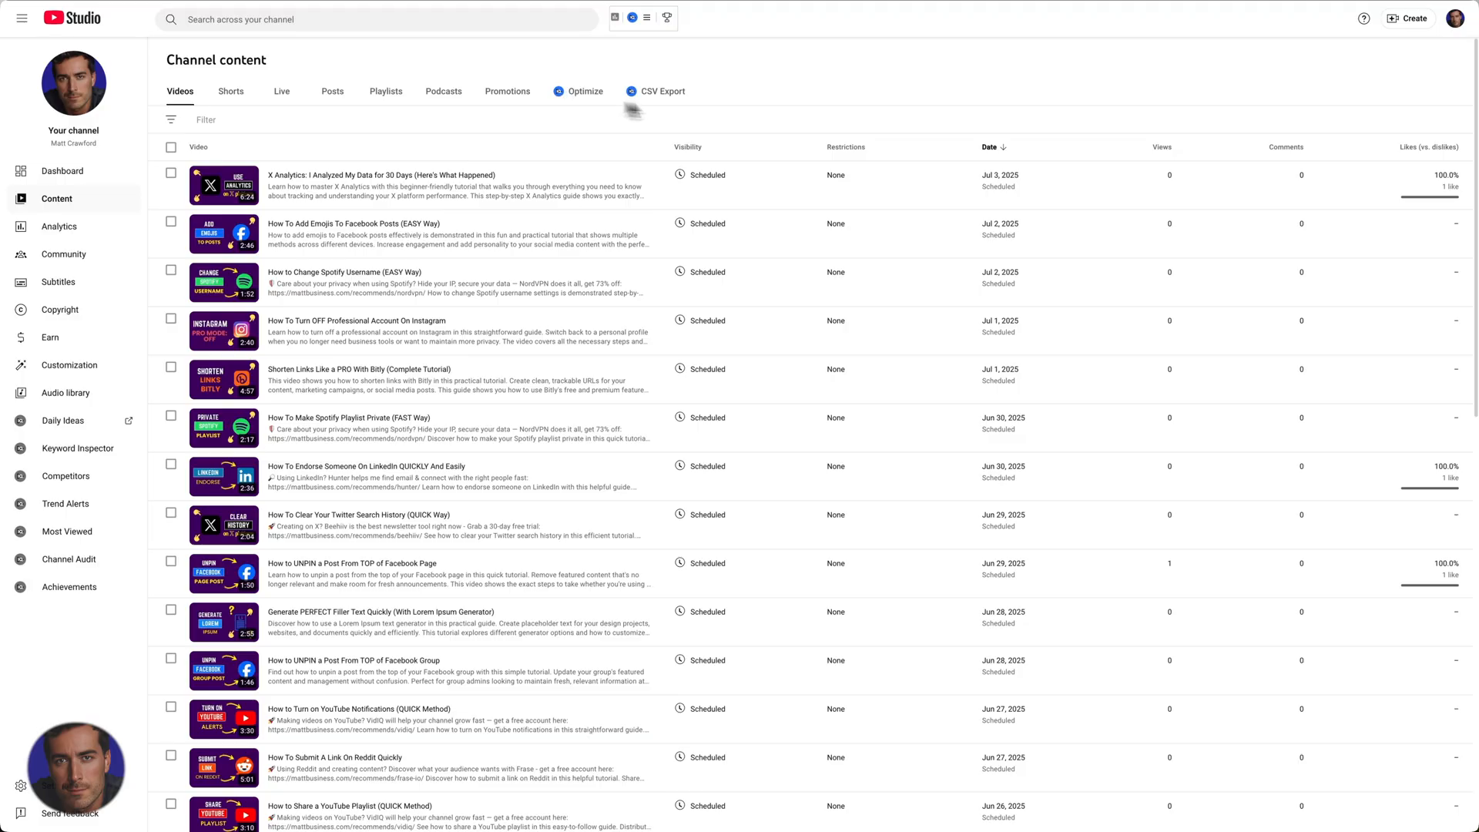
mouse_move(614, 126)
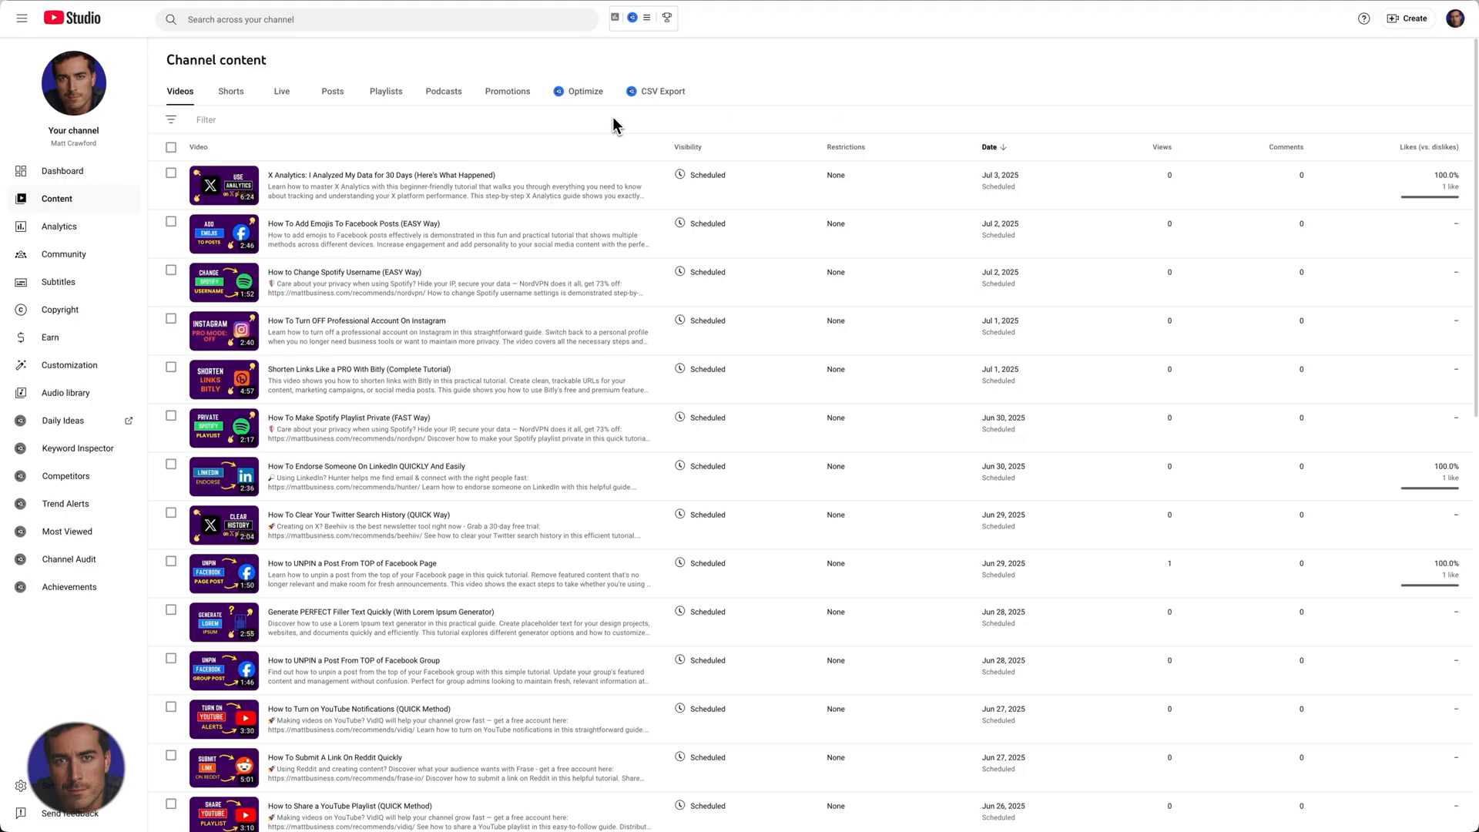
mouse_move(177, 132)
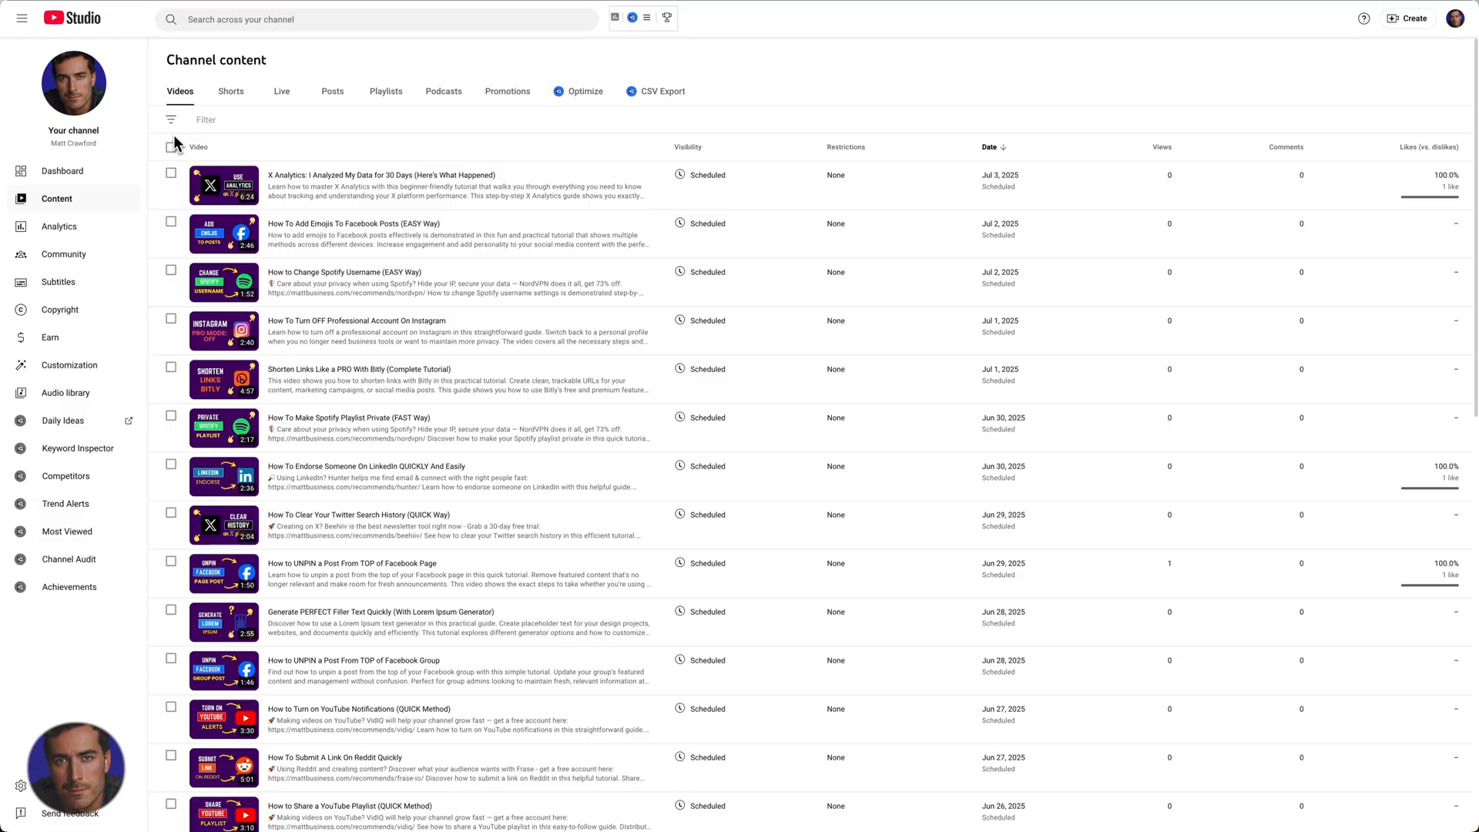
left_click(171, 120)
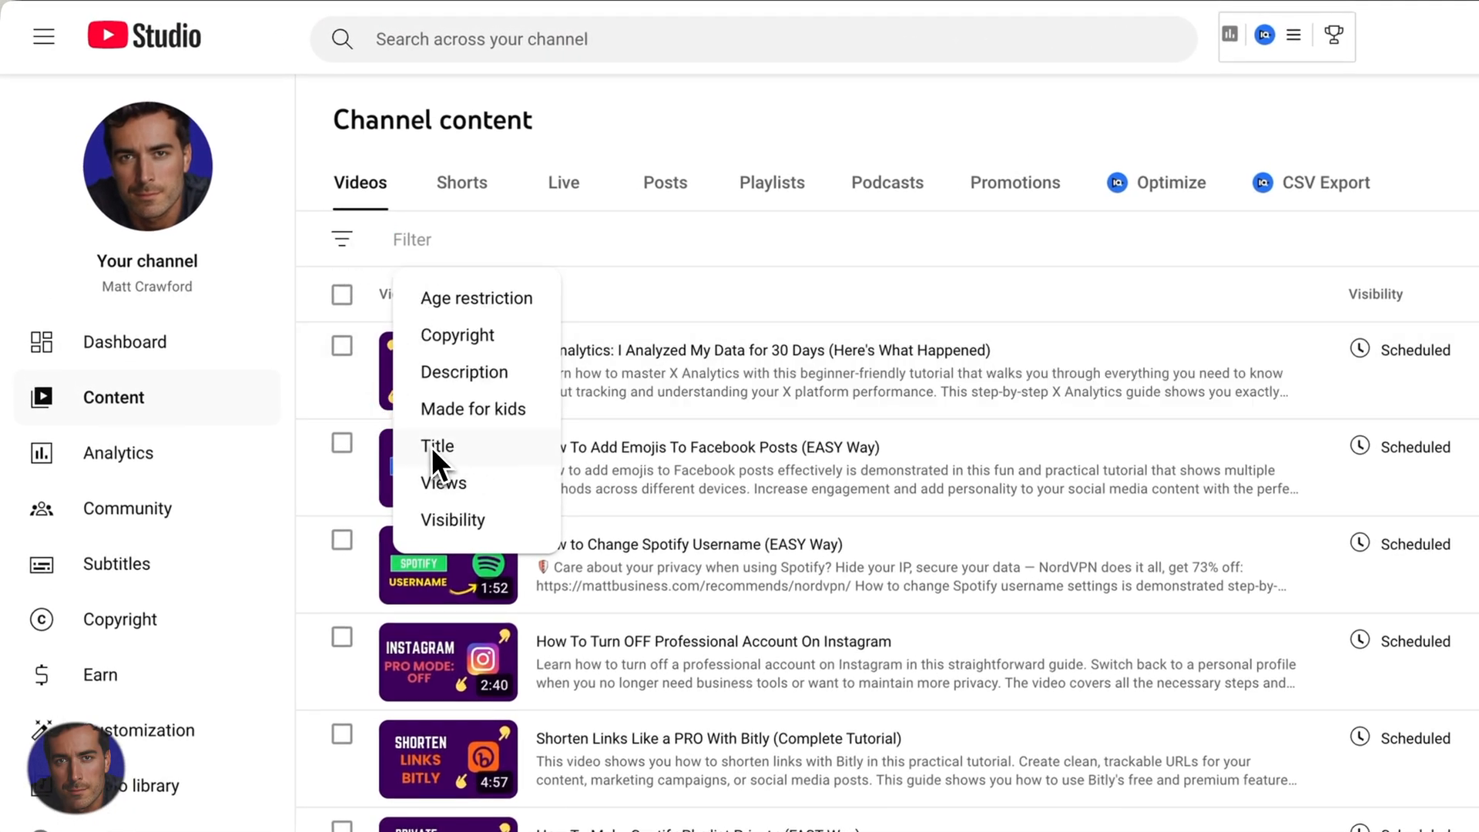
left_click(436, 445)
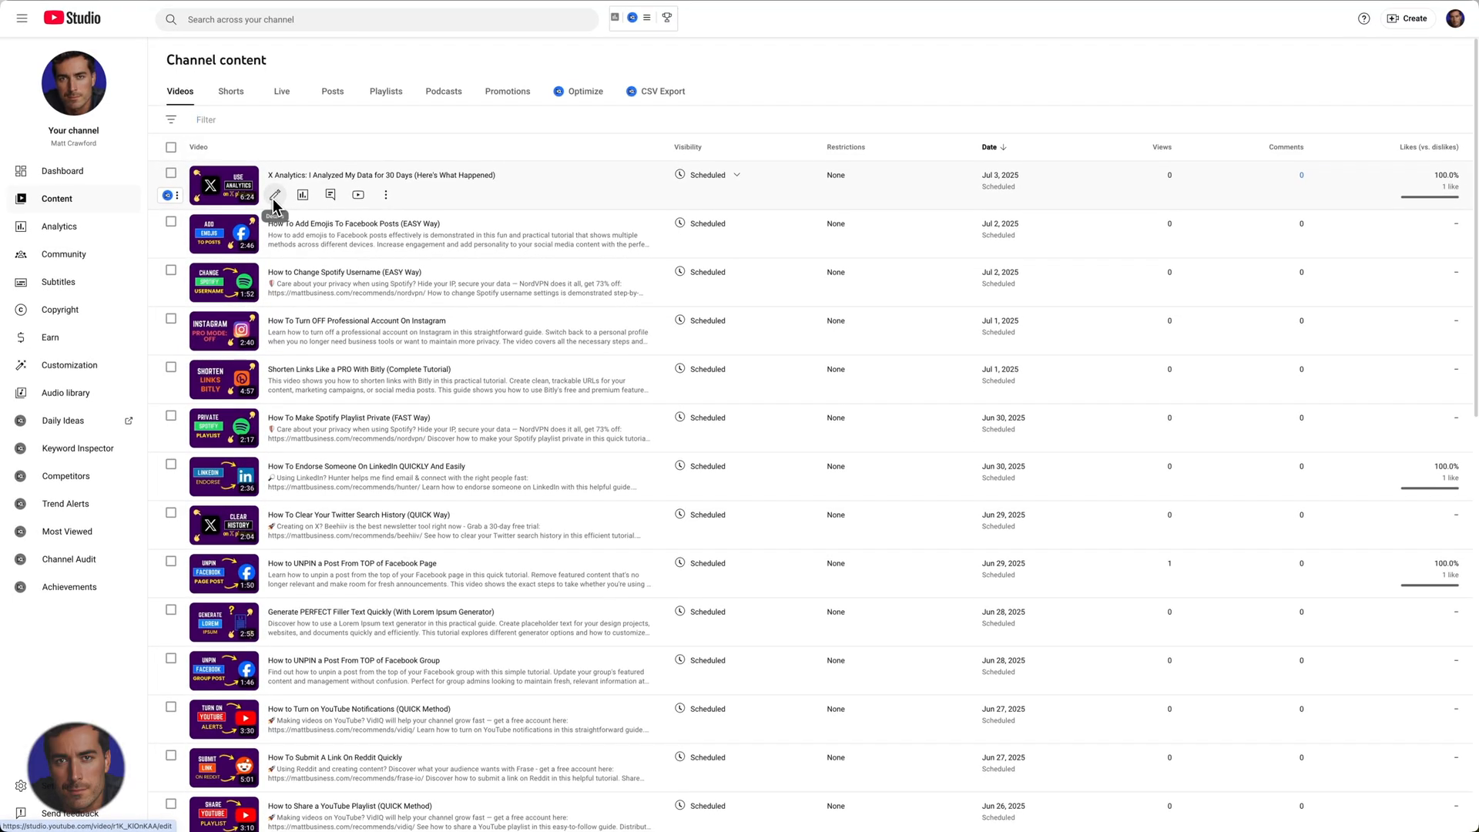
mouse_move(276, 195)
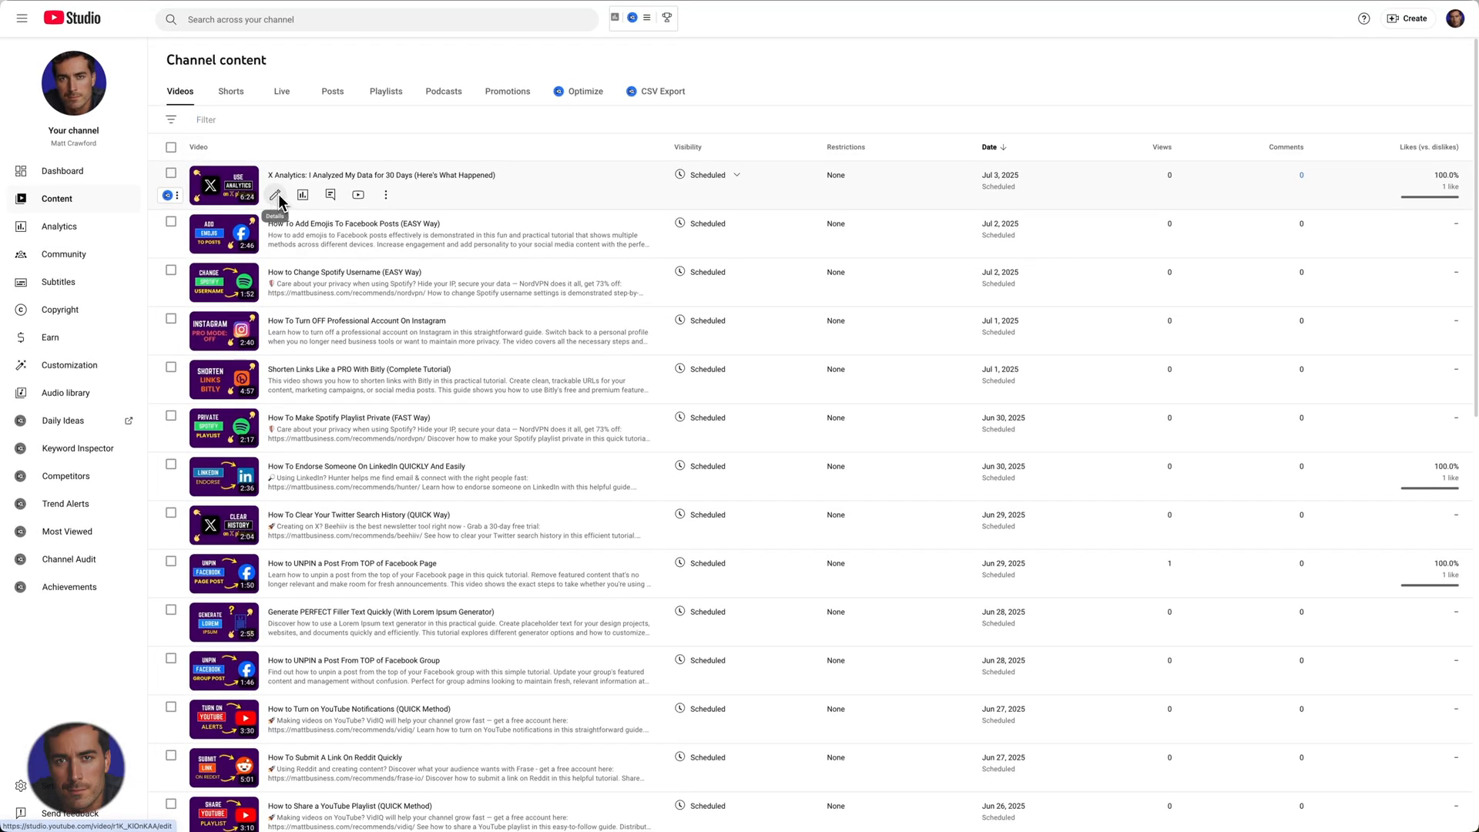
Step: Open the X Analytics video's details and scroll down to Comments and ratings
left_click(276, 195)
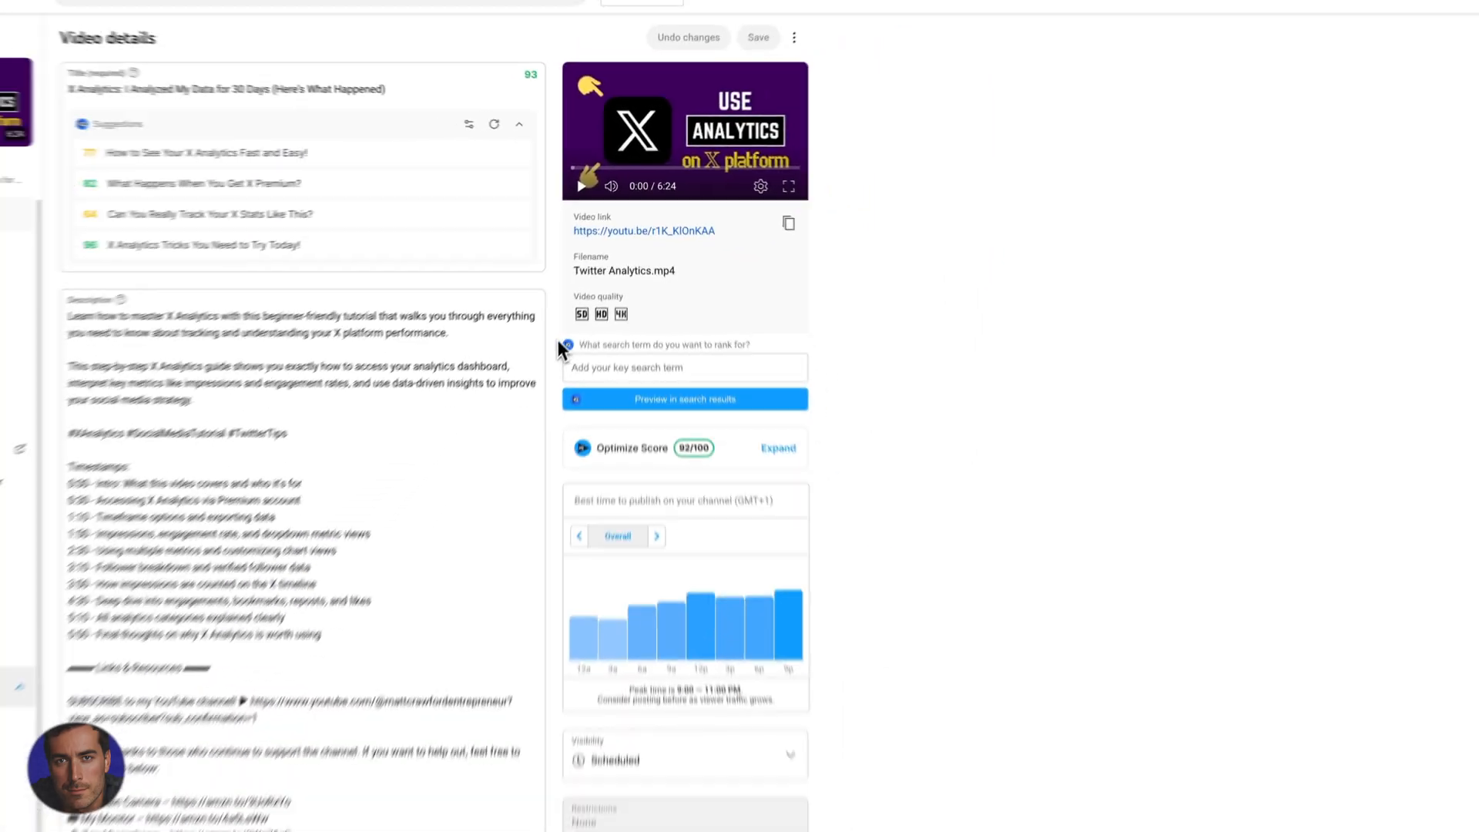
scroll("down", 3)
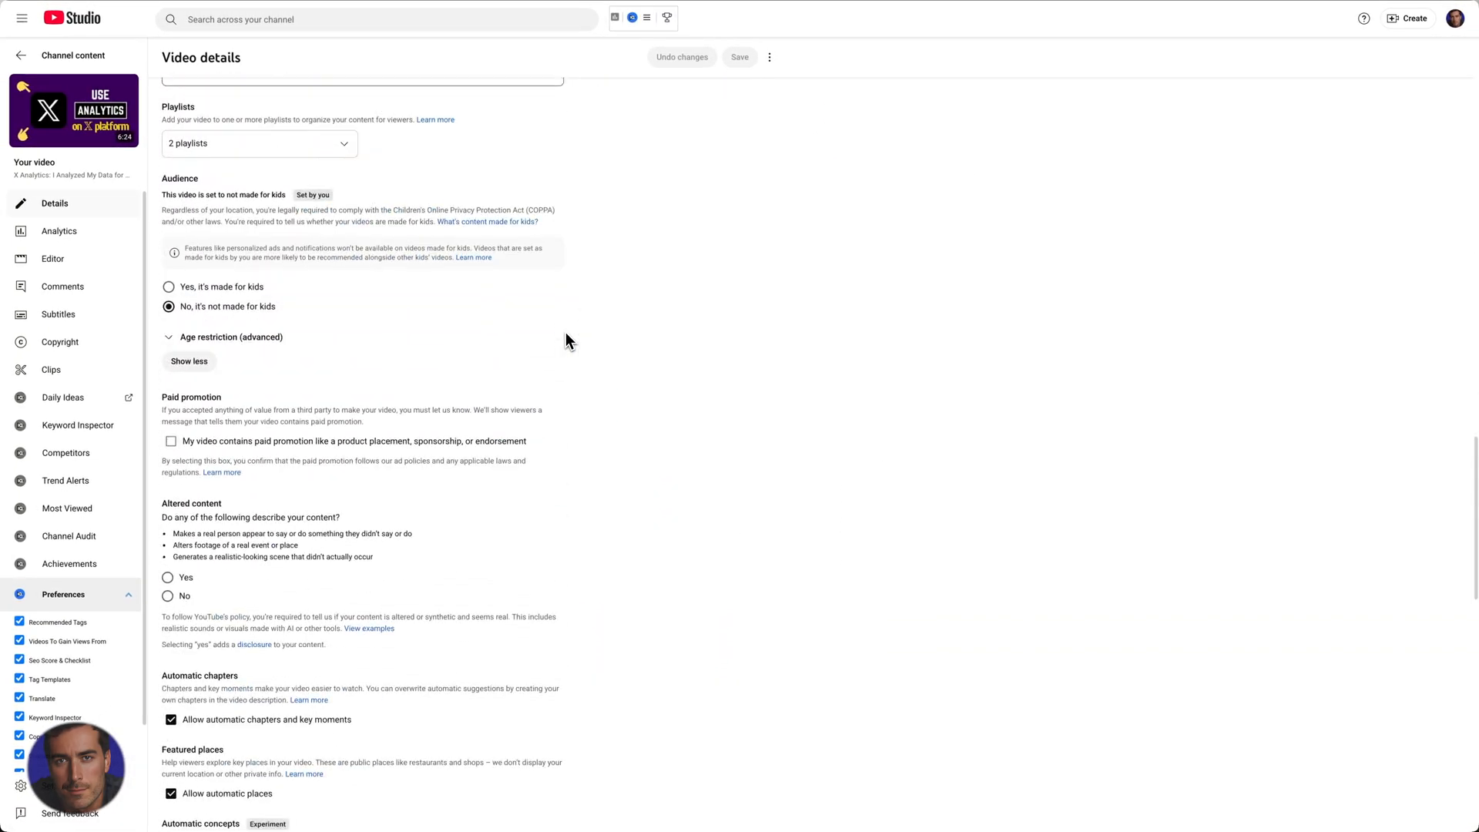
scroll("down", 3)
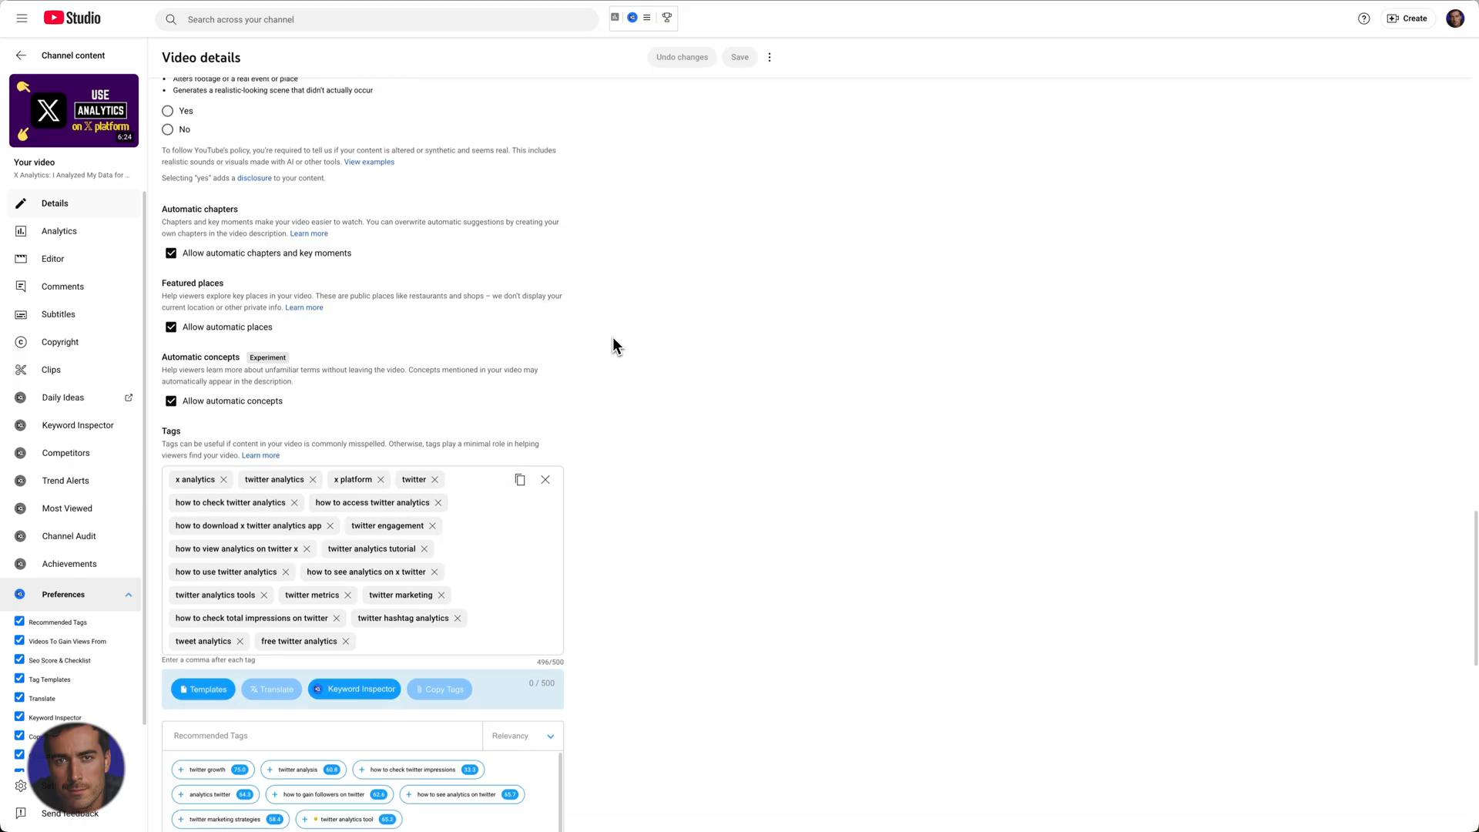
scroll("down", 3)
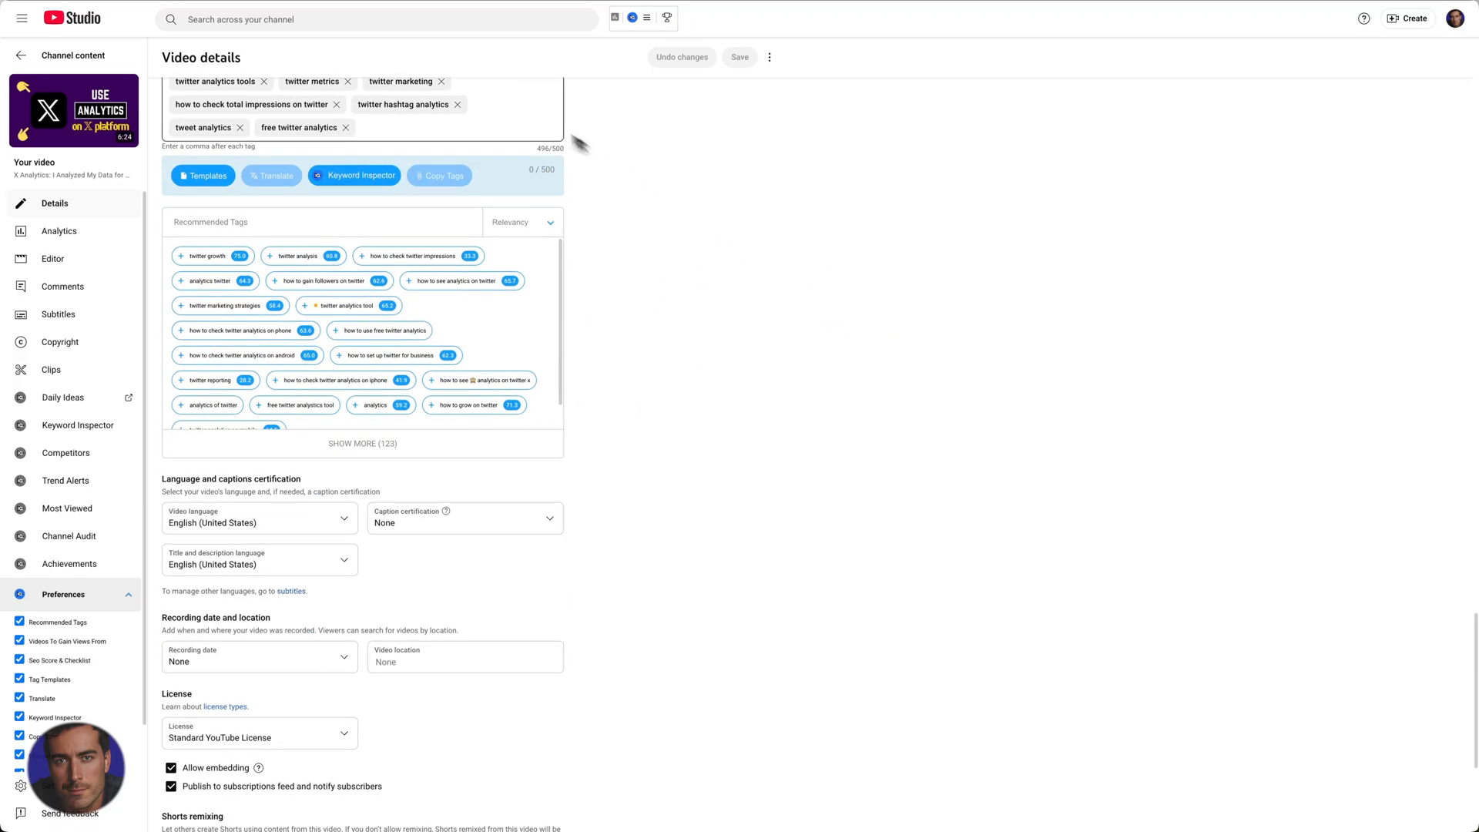
mouse_move(42, 668)
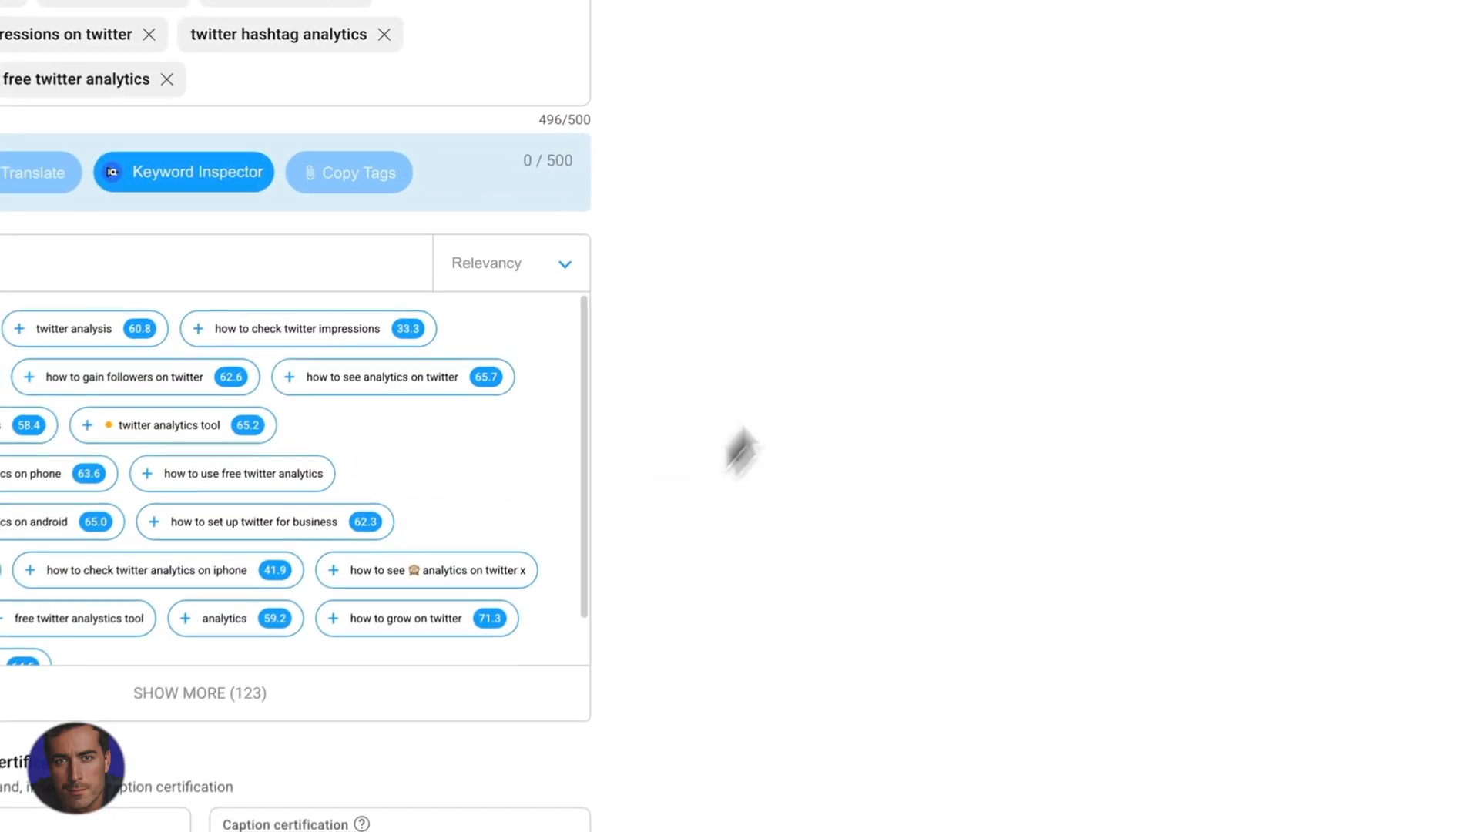
scroll("down", 3)
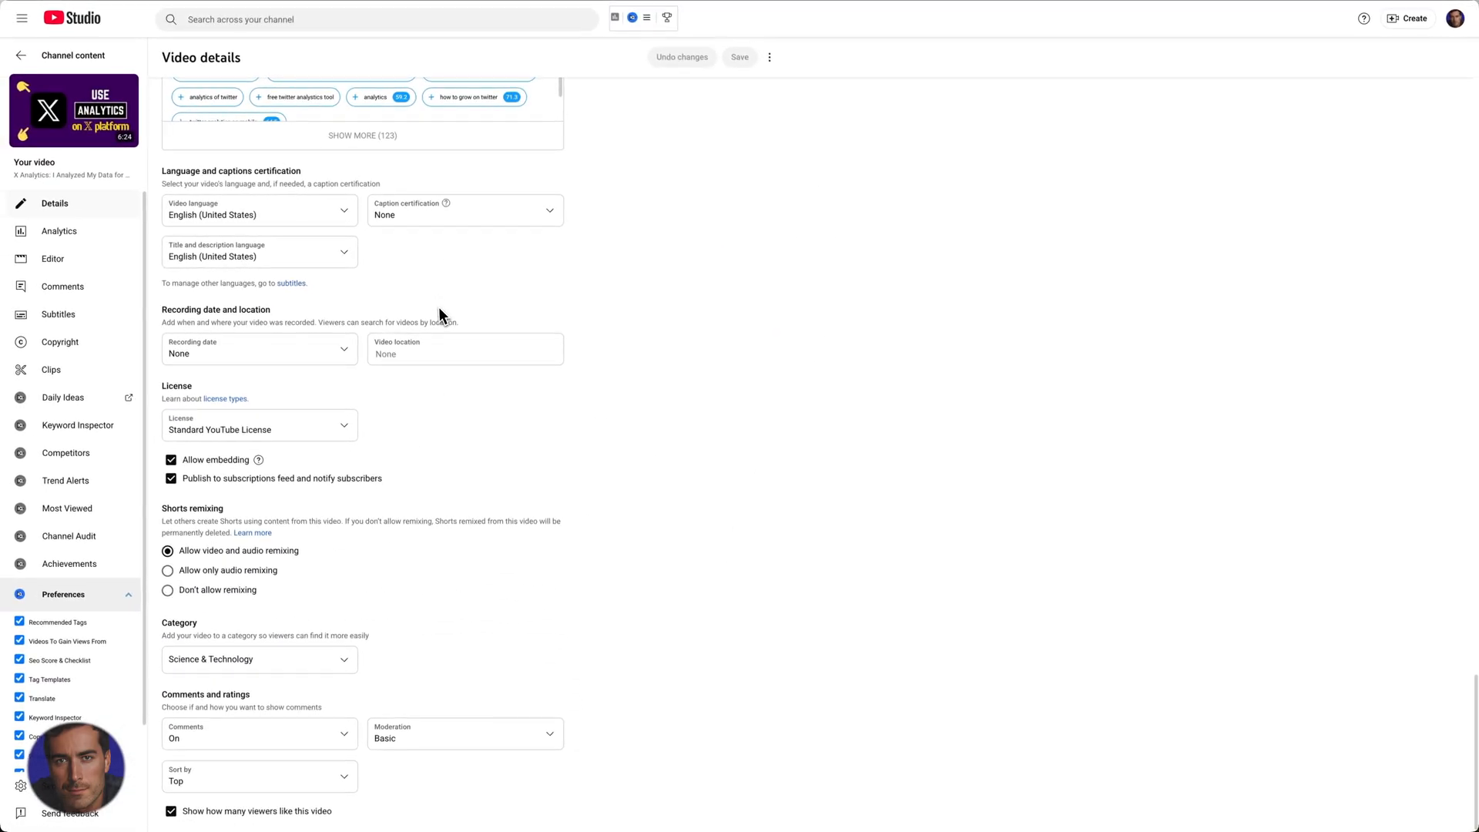
mouse_move(534, 642)
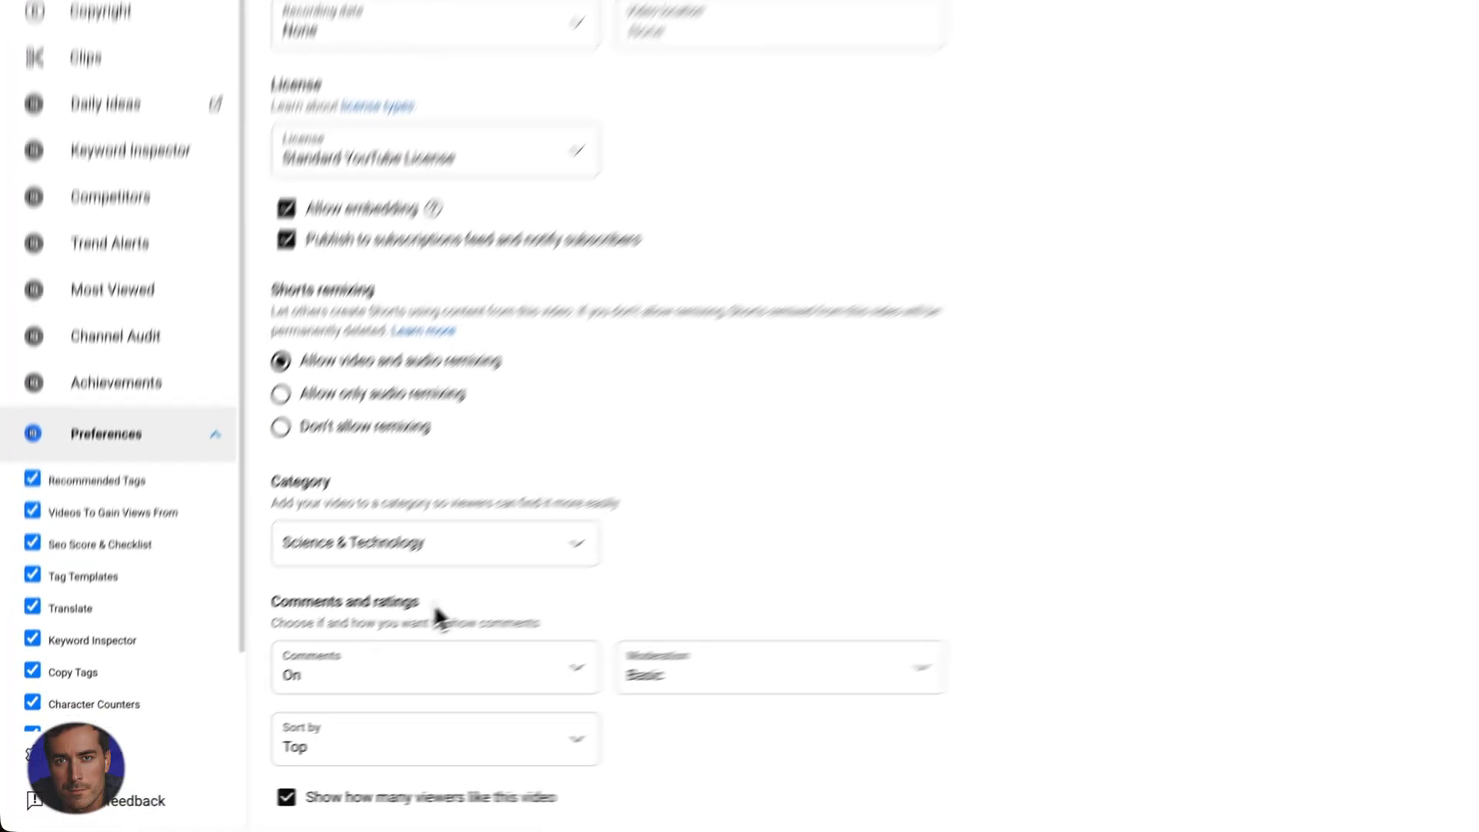
scroll("down", 3)
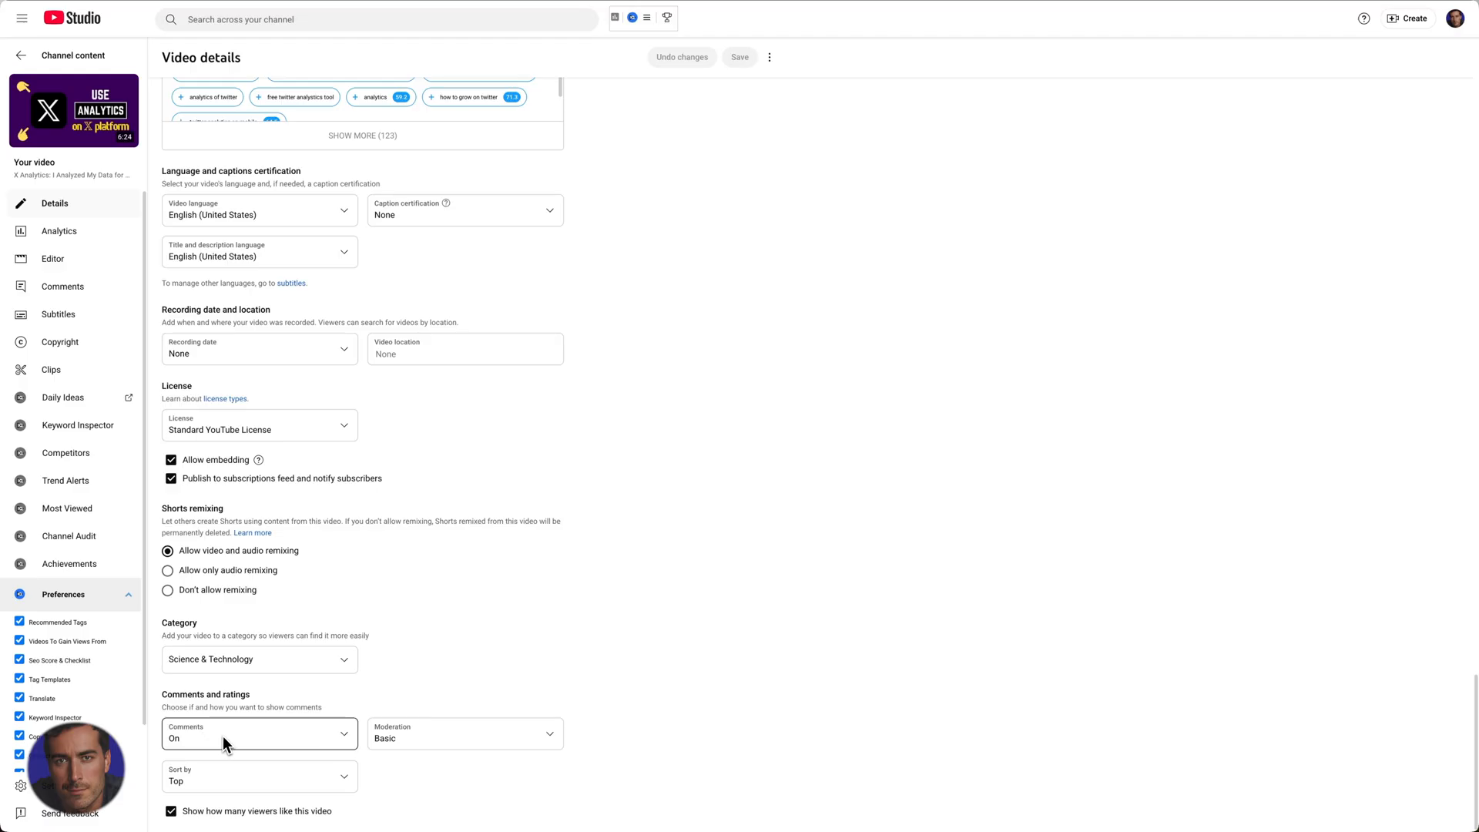
Step: Set the X Analytics video's comments to Off and save the details
left_click(258, 734)
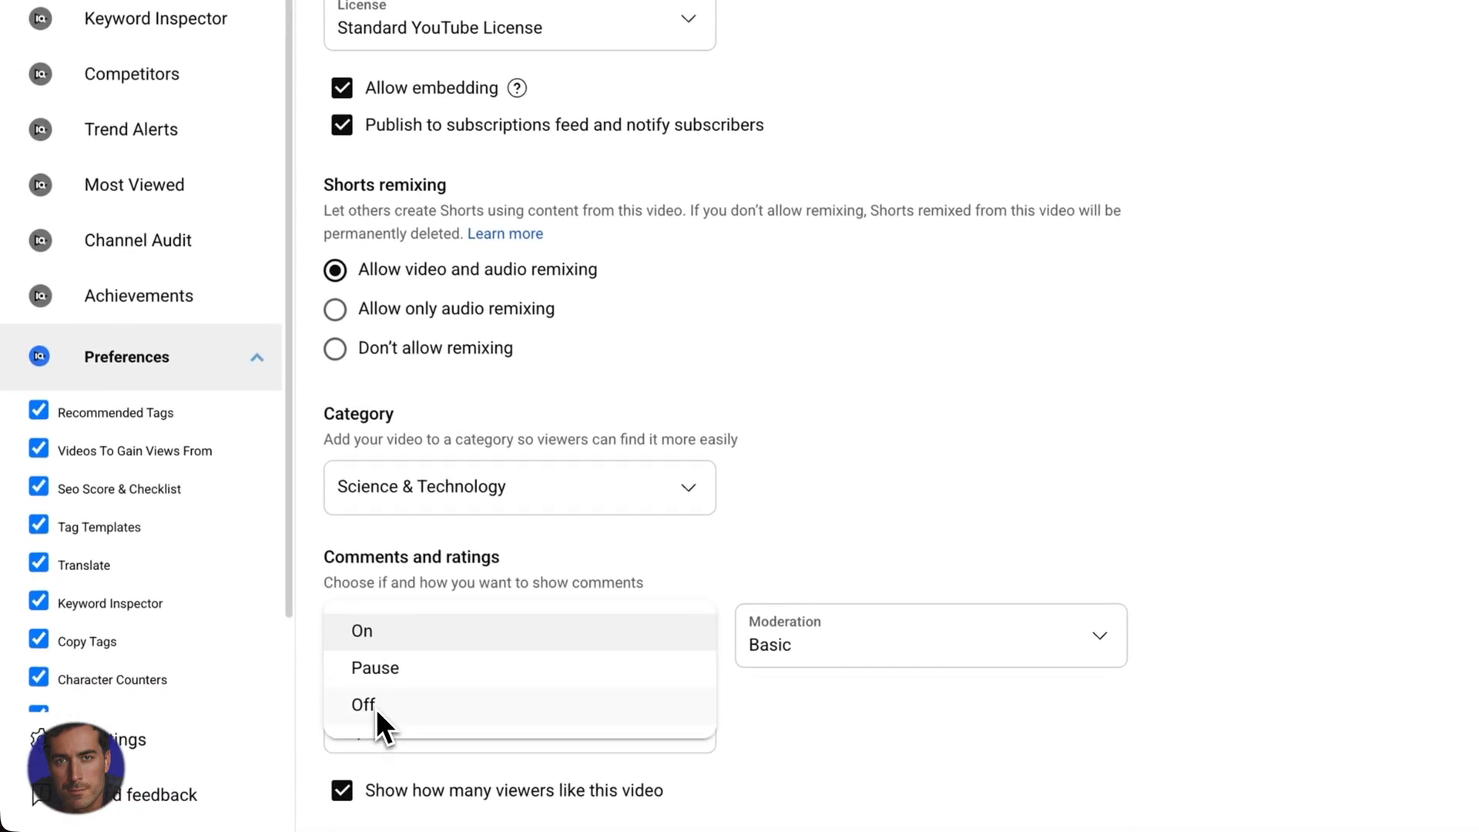
left_click(363, 705)
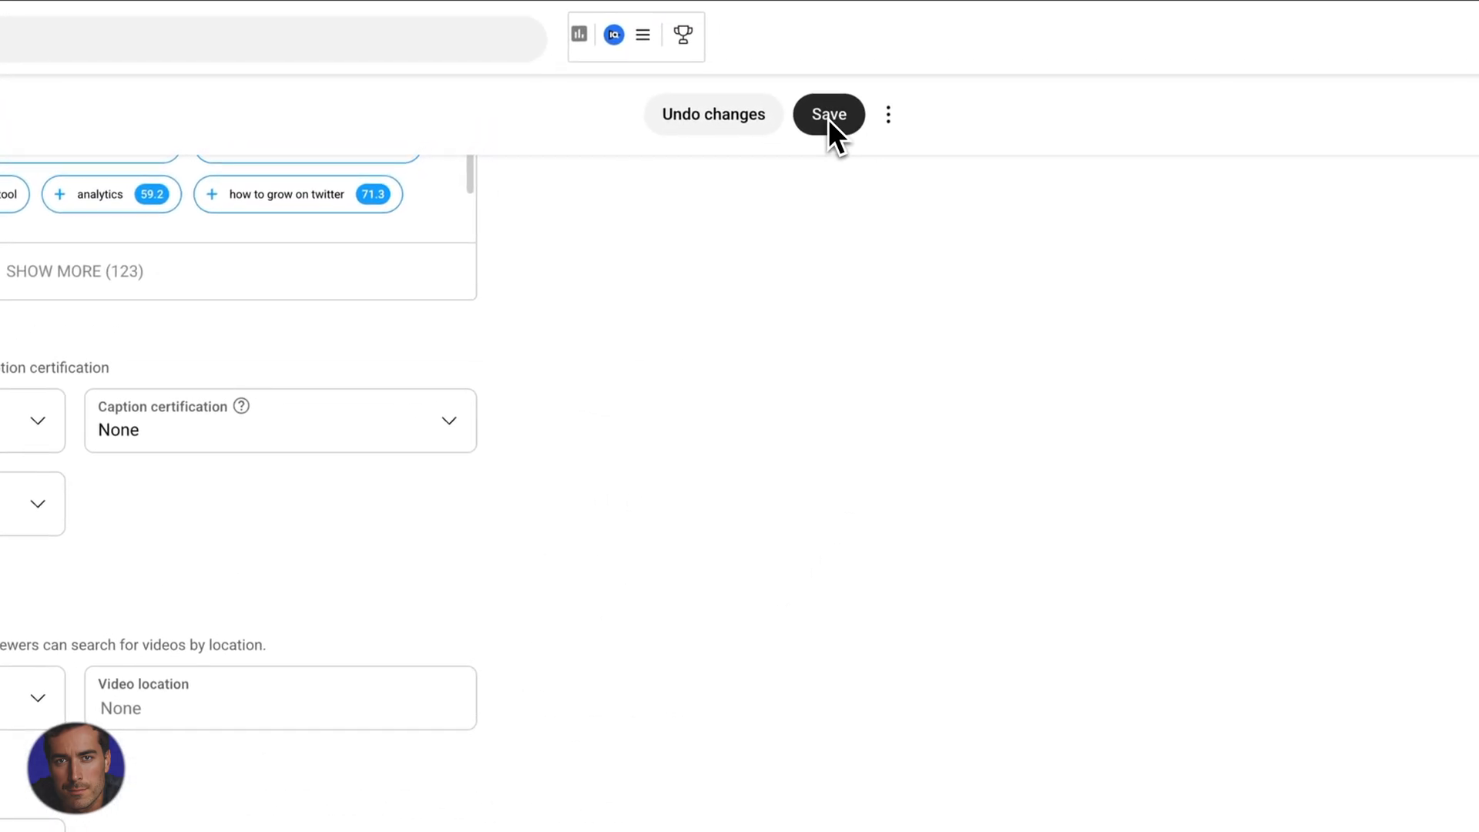
left_click(828, 113)
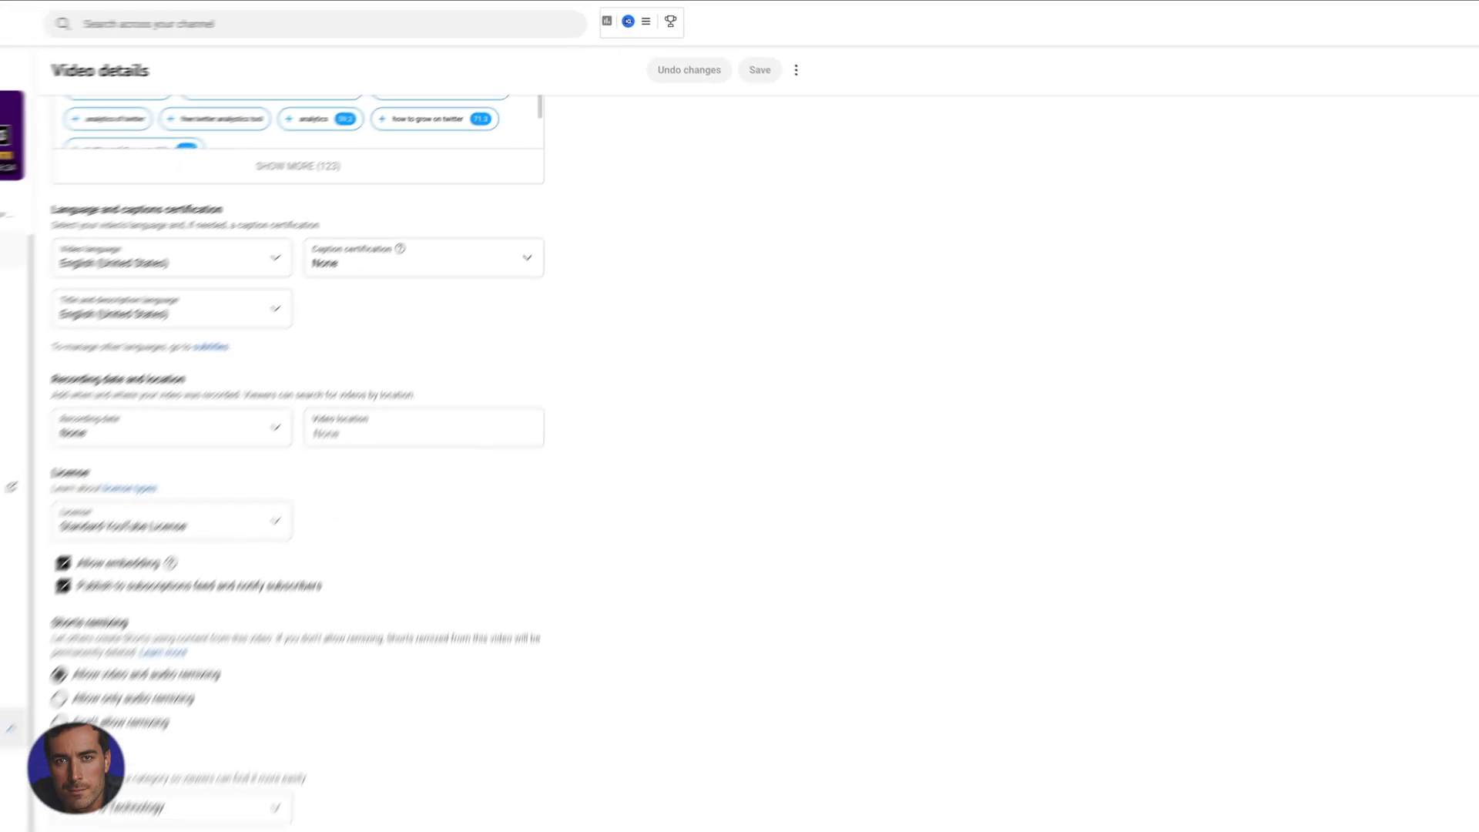
left_click(759, 70)
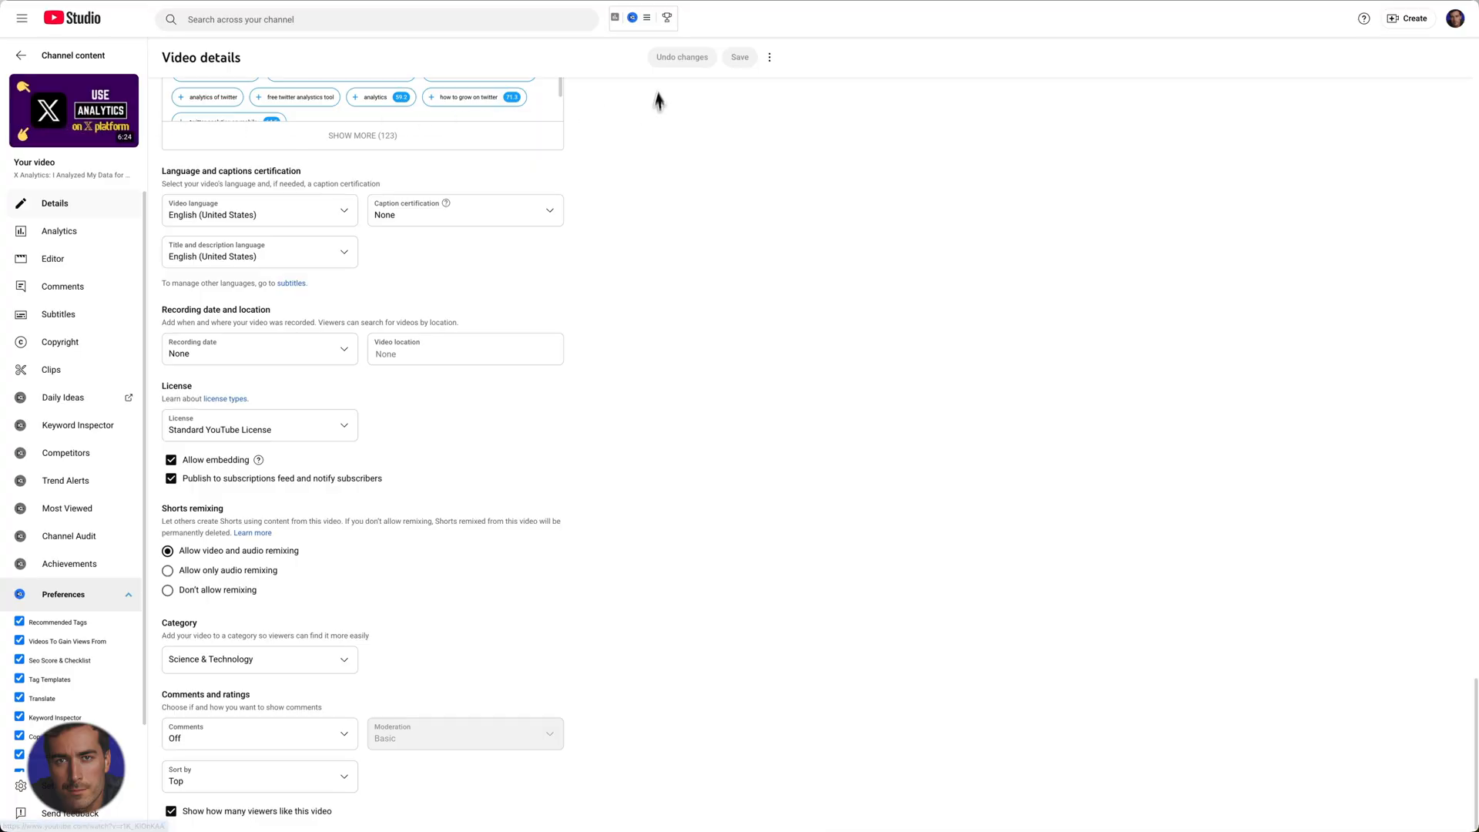
mouse_move(391, 572)
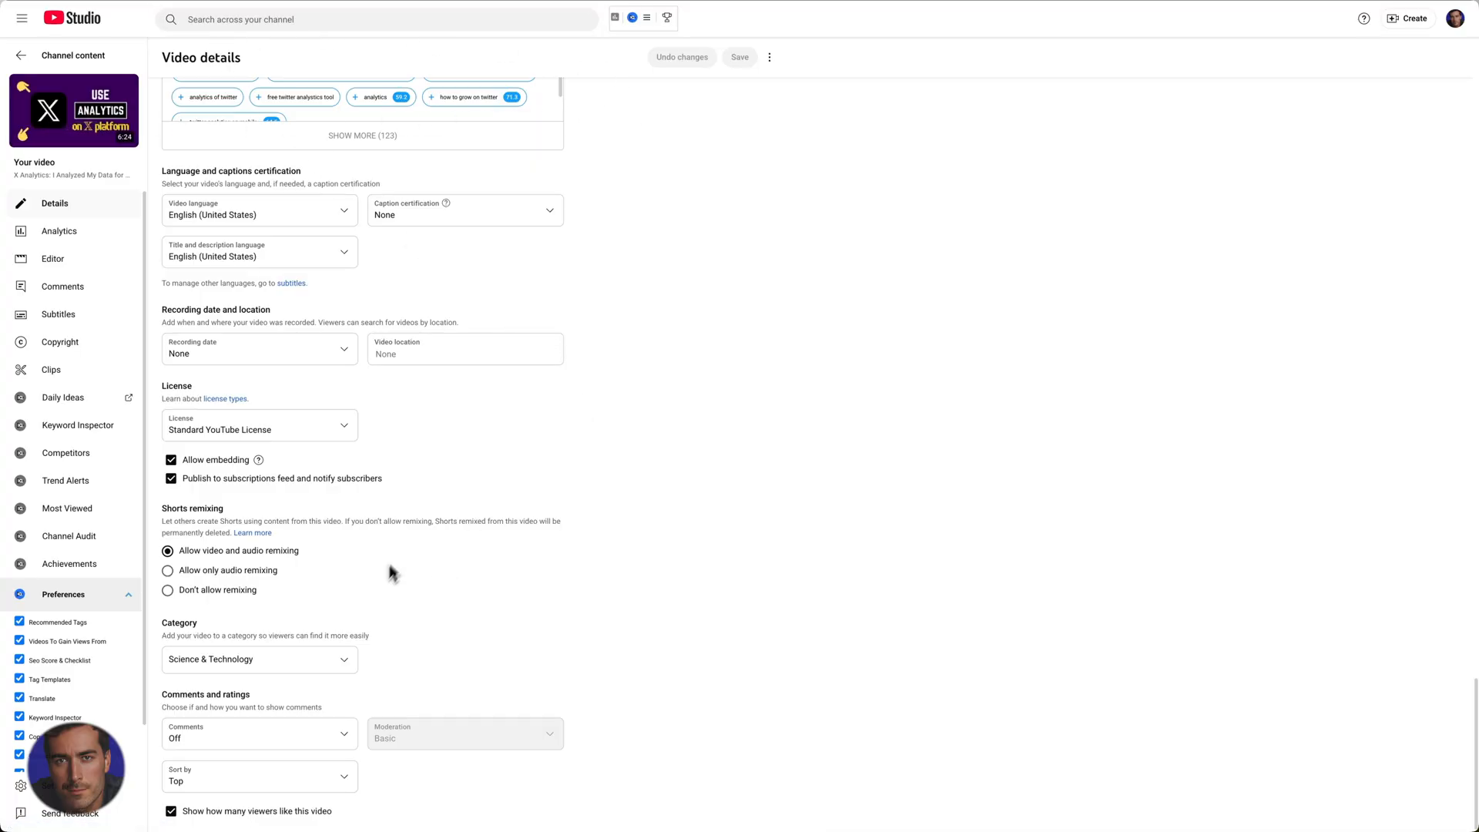
scroll("up", 3)
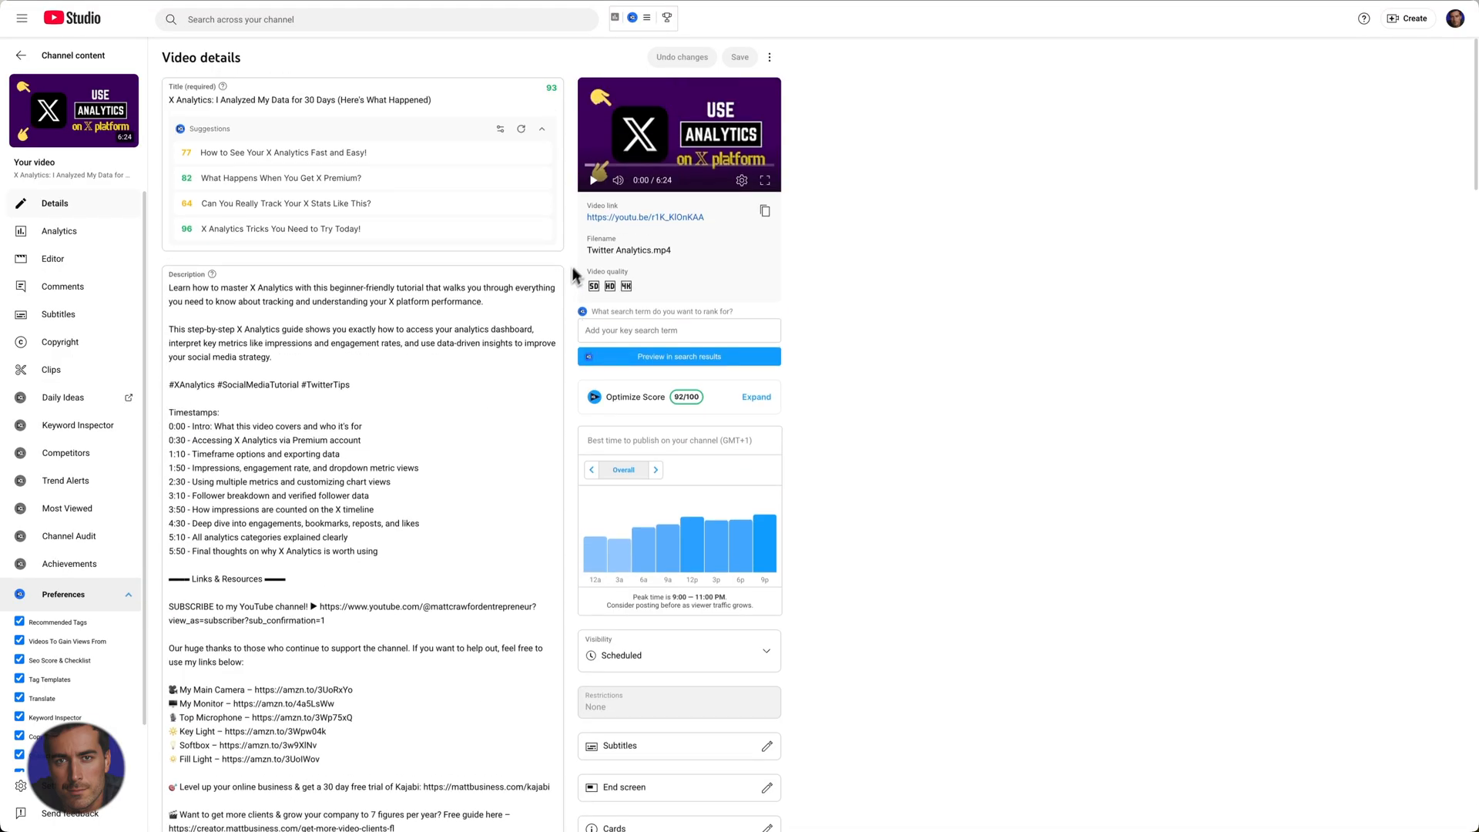
Step: Go back to the Channel content list via the top-left back link
left_click(20, 55)
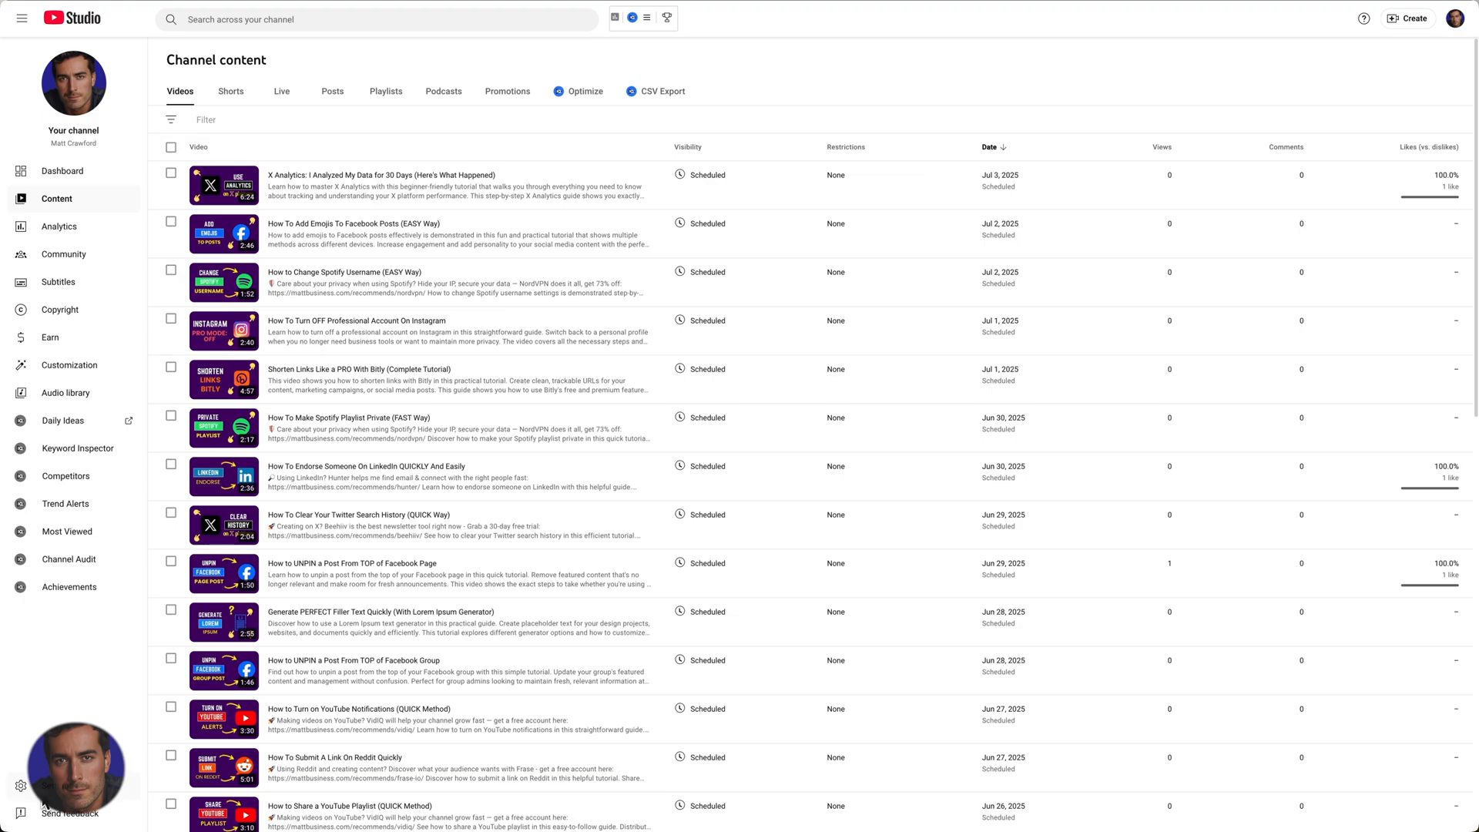
mouse_move(42, 804)
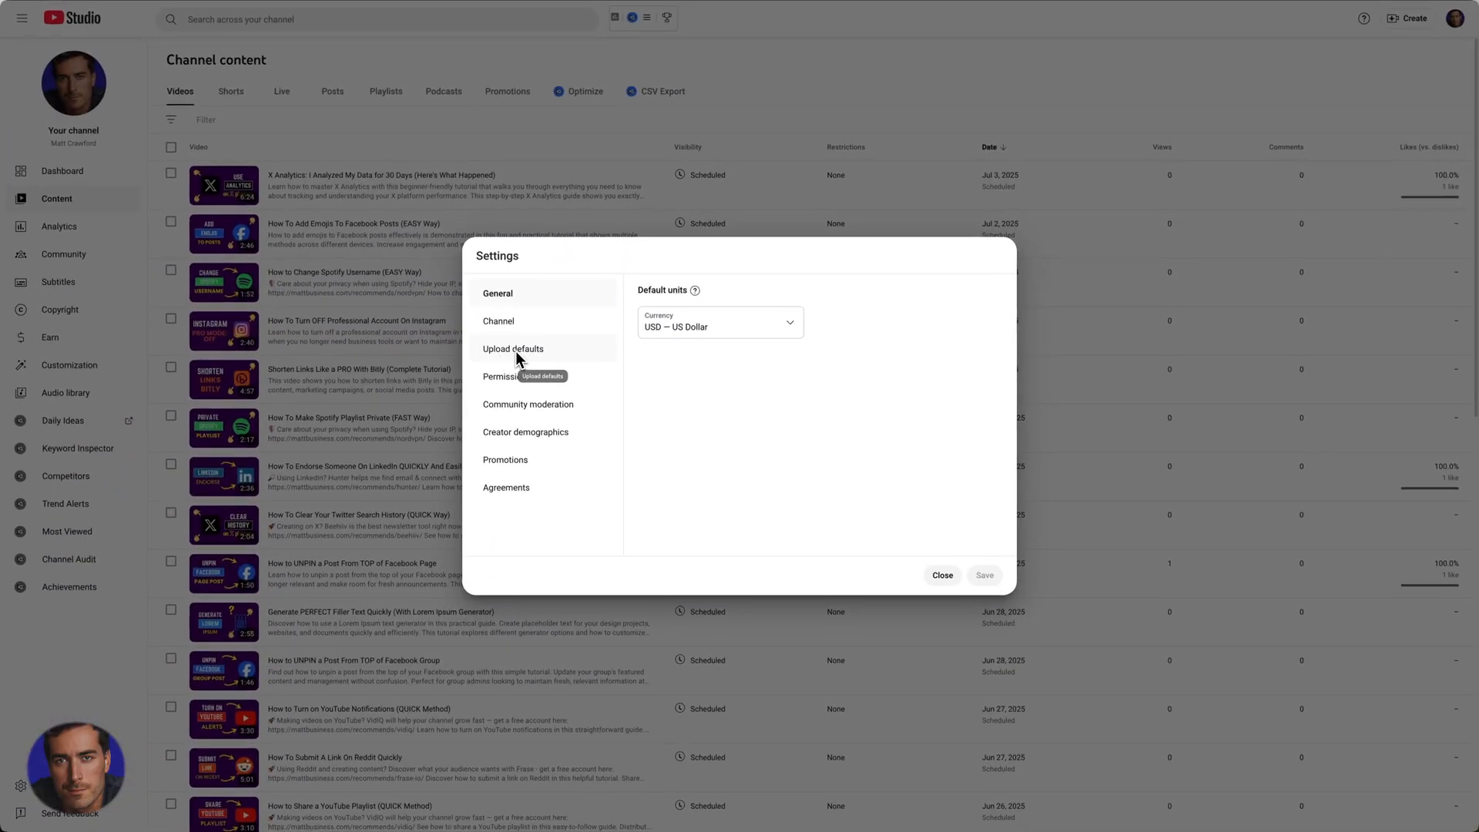
Step: Open Upload defaults' advanced settings and expand the Comments dropdown showing On/Off
left_click(513, 349)
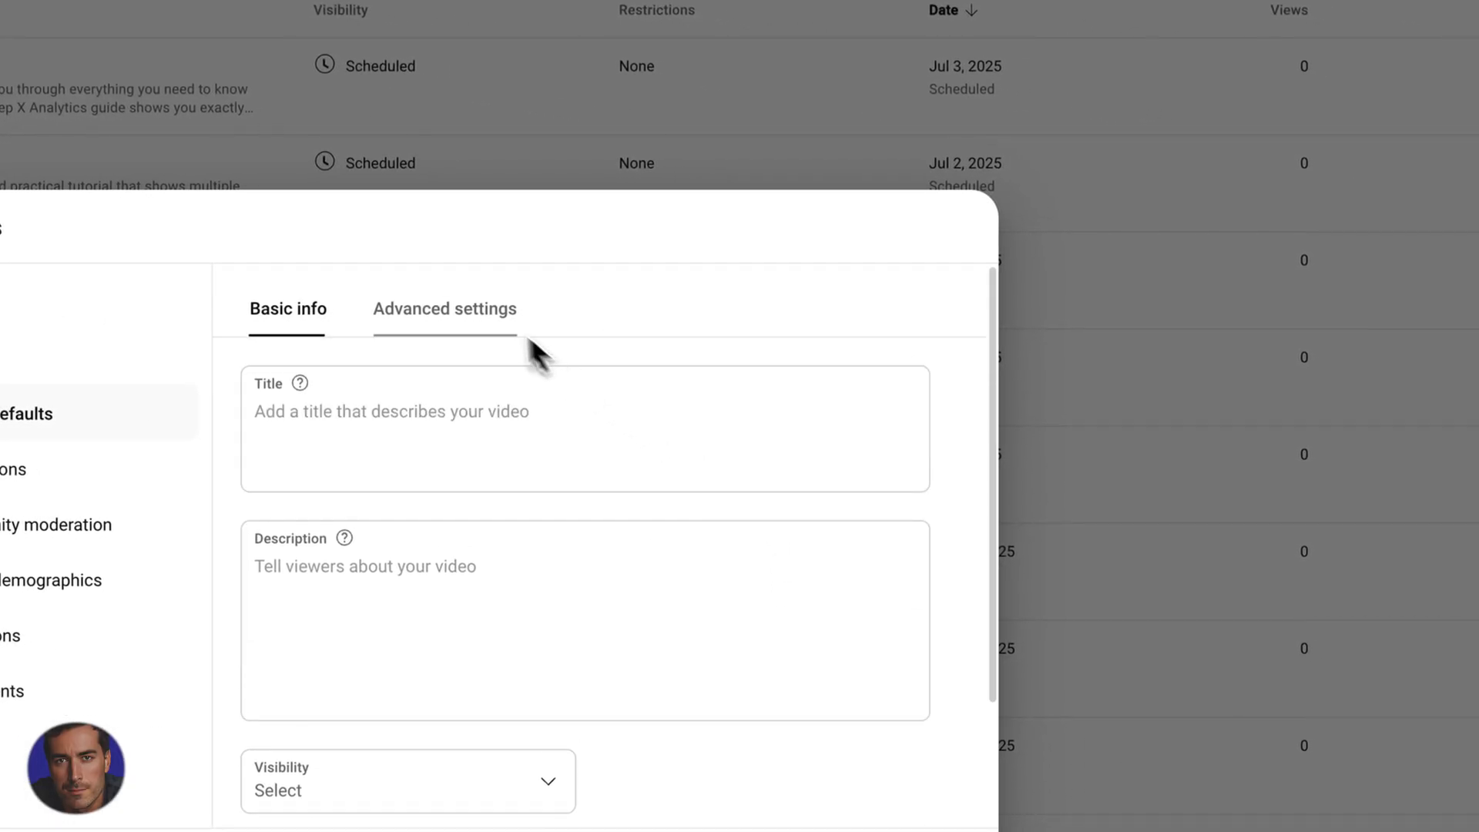
left_click(445, 308)
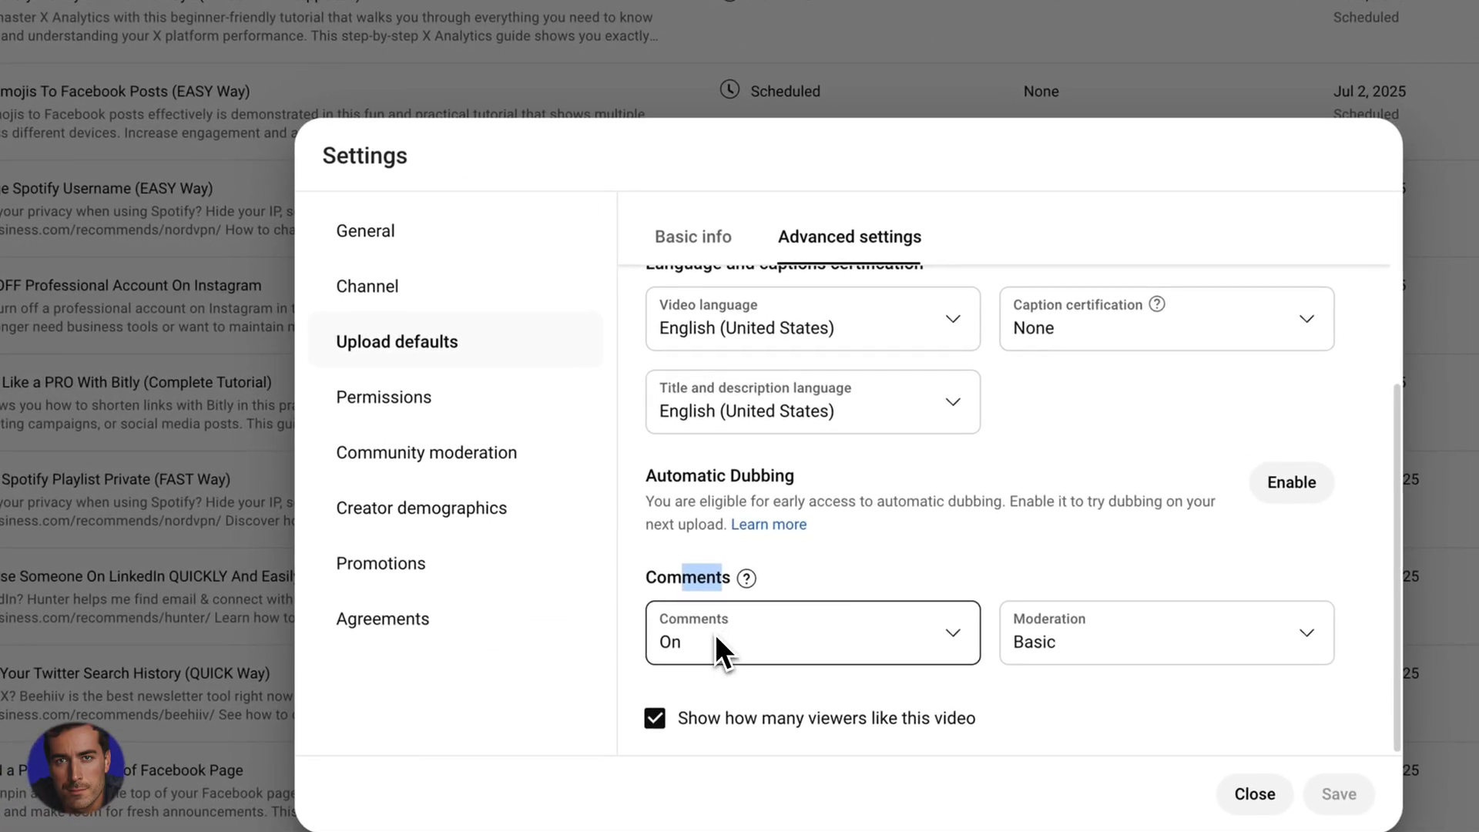
left_click(811, 633)
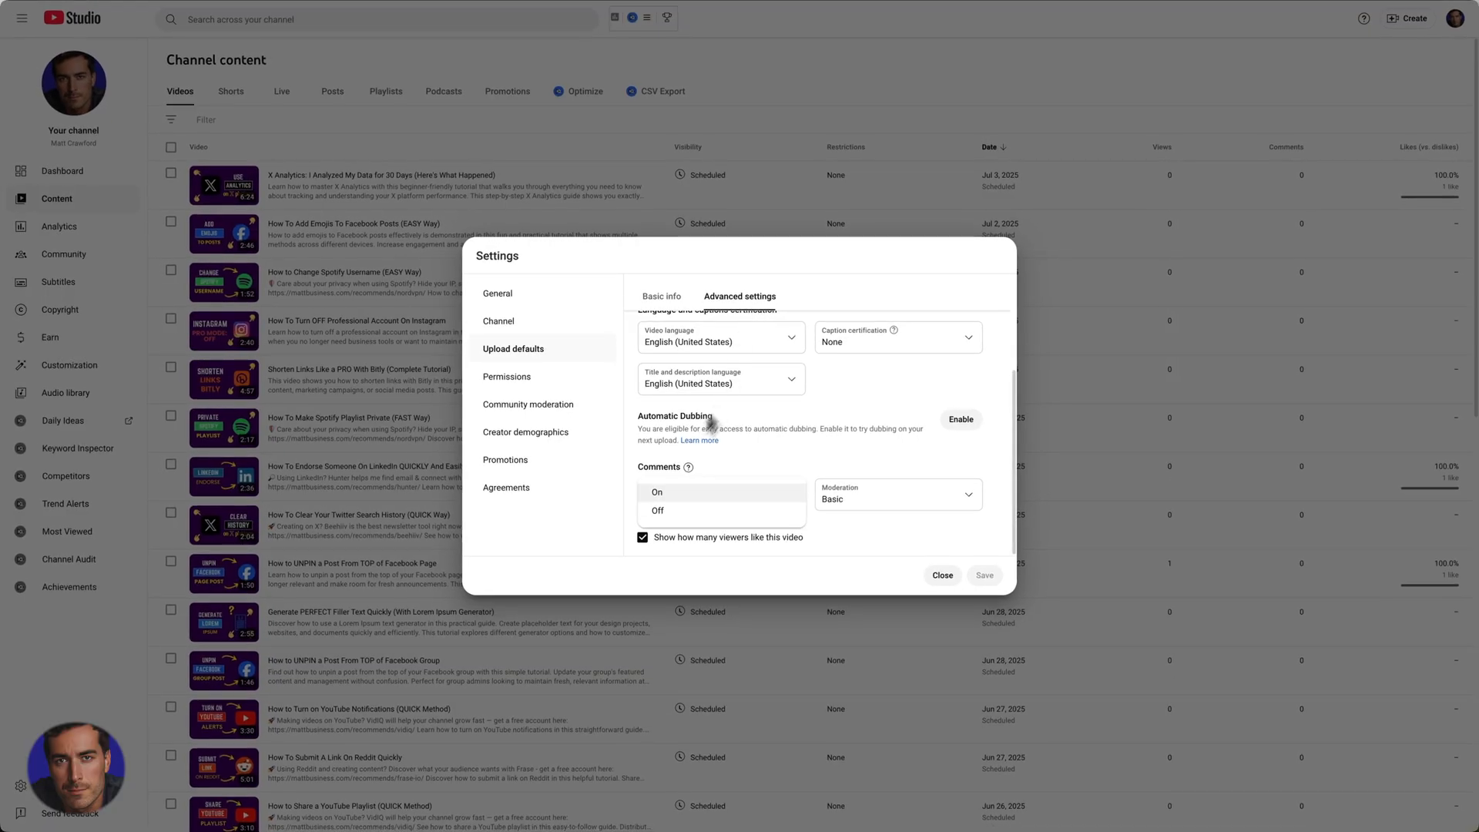
mouse_move(819, 521)
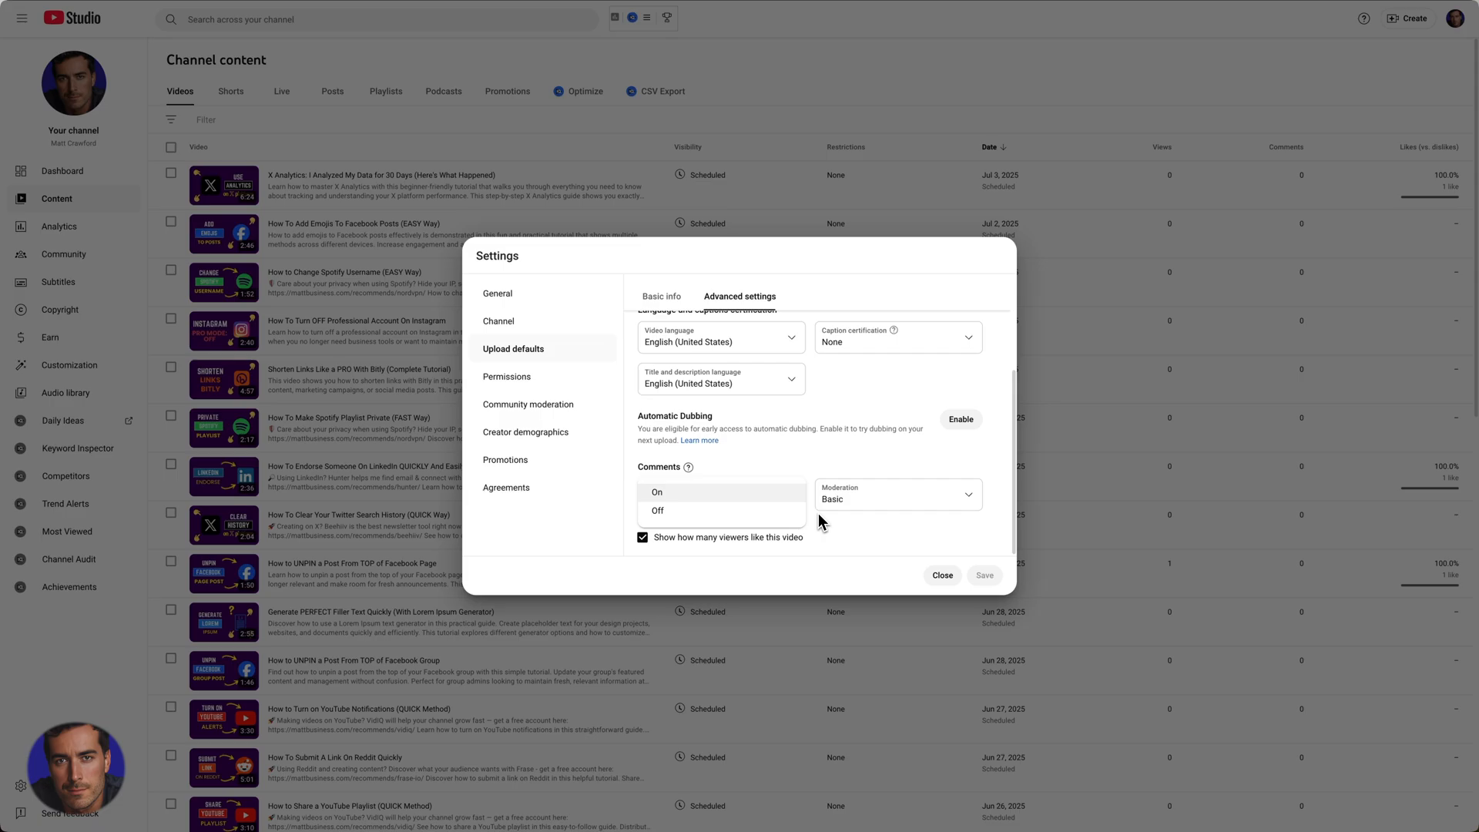
mouse_move(741, 463)
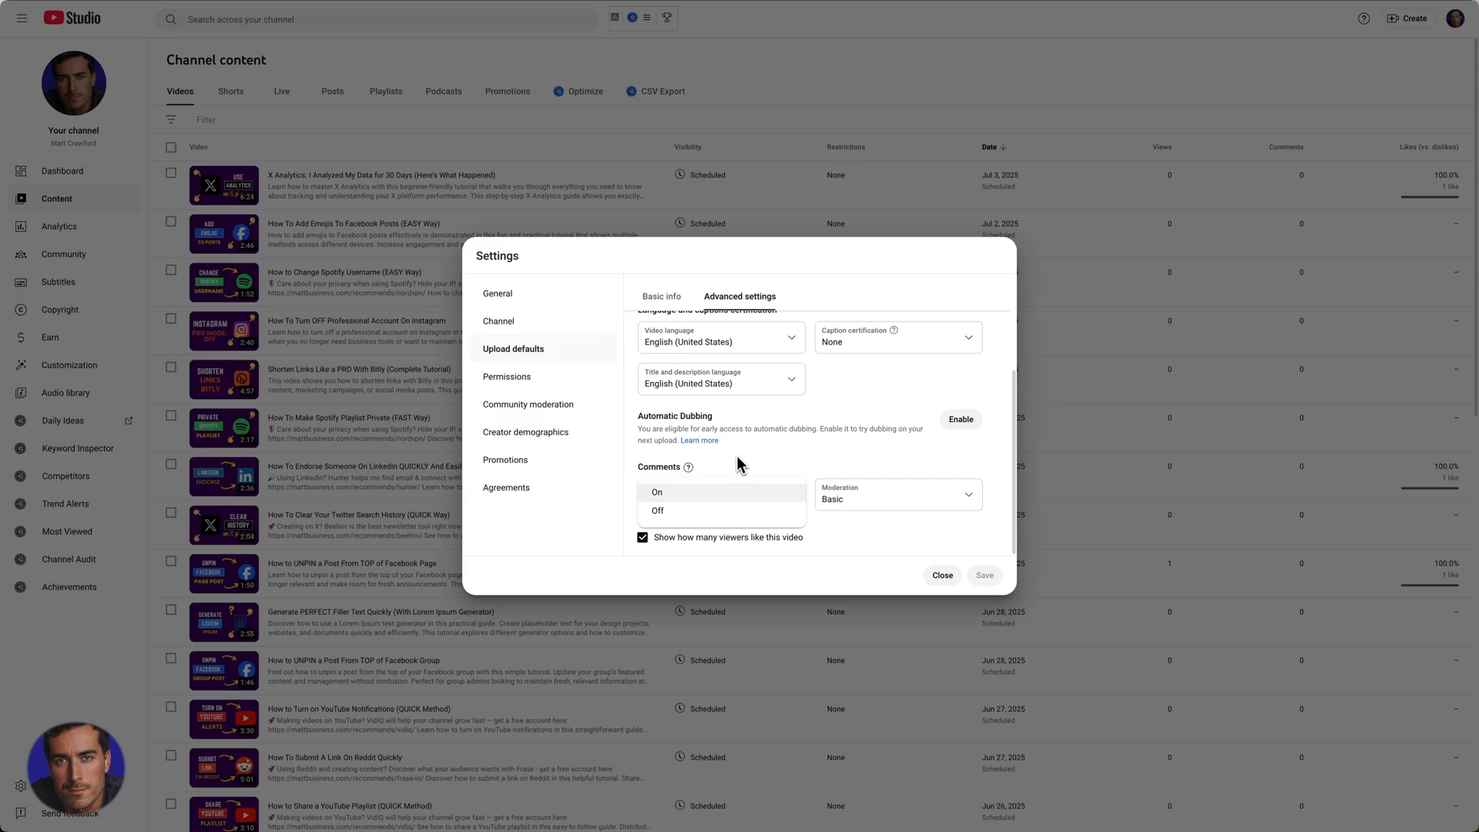
mouse_move(340, 366)
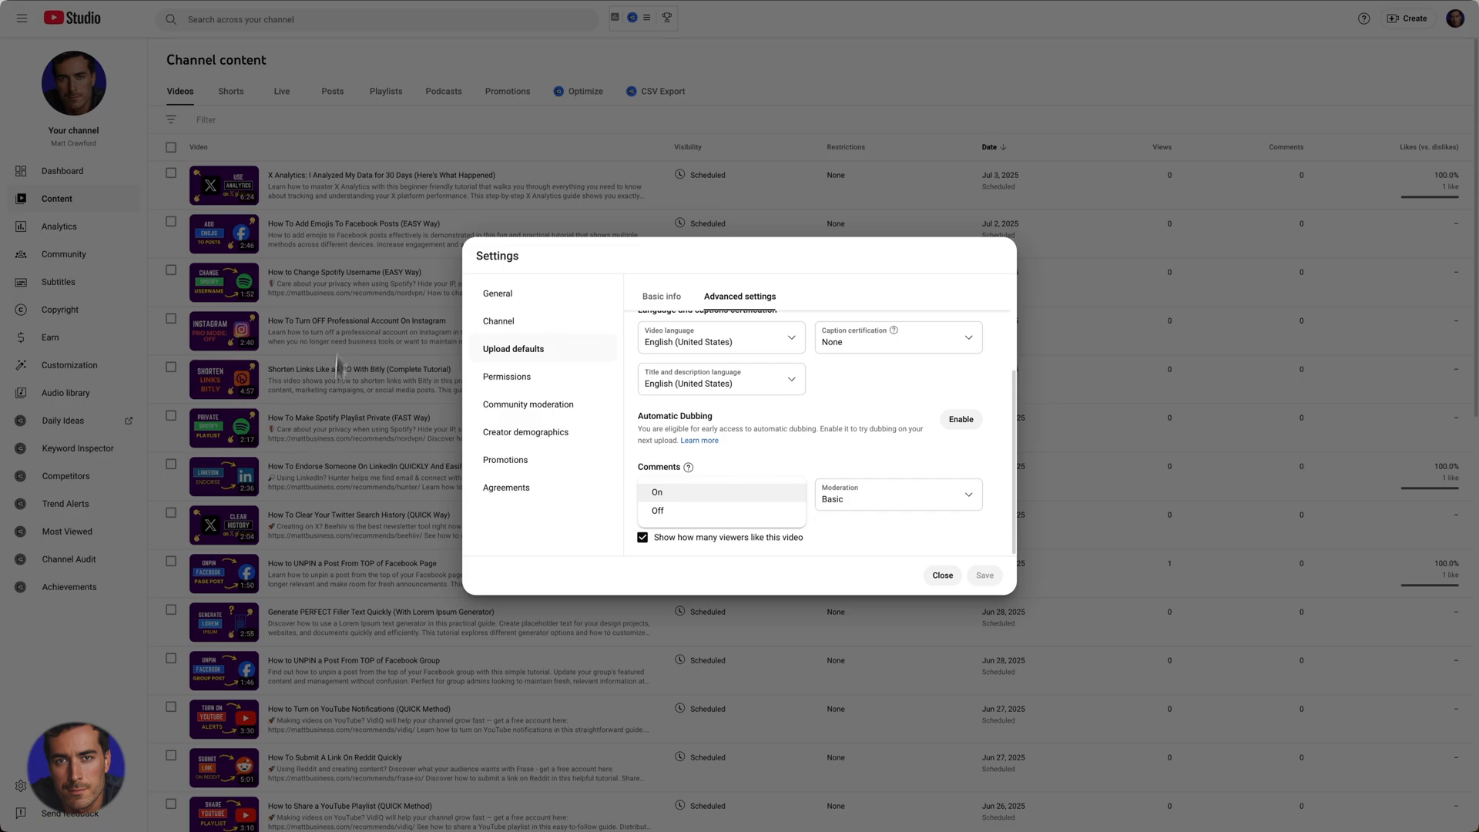
mouse_move(599, 353)
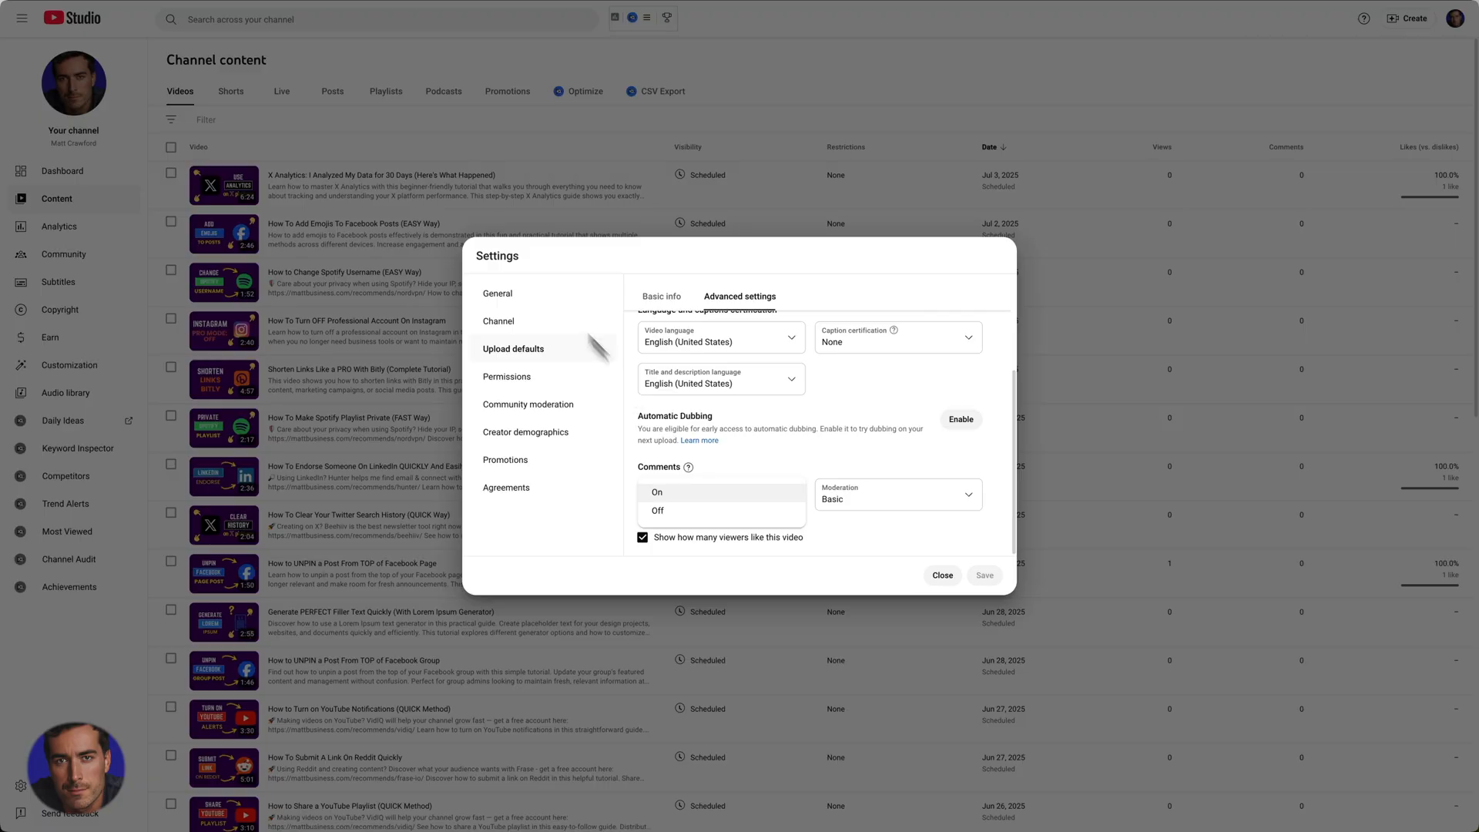
mouse_move(388, 461)
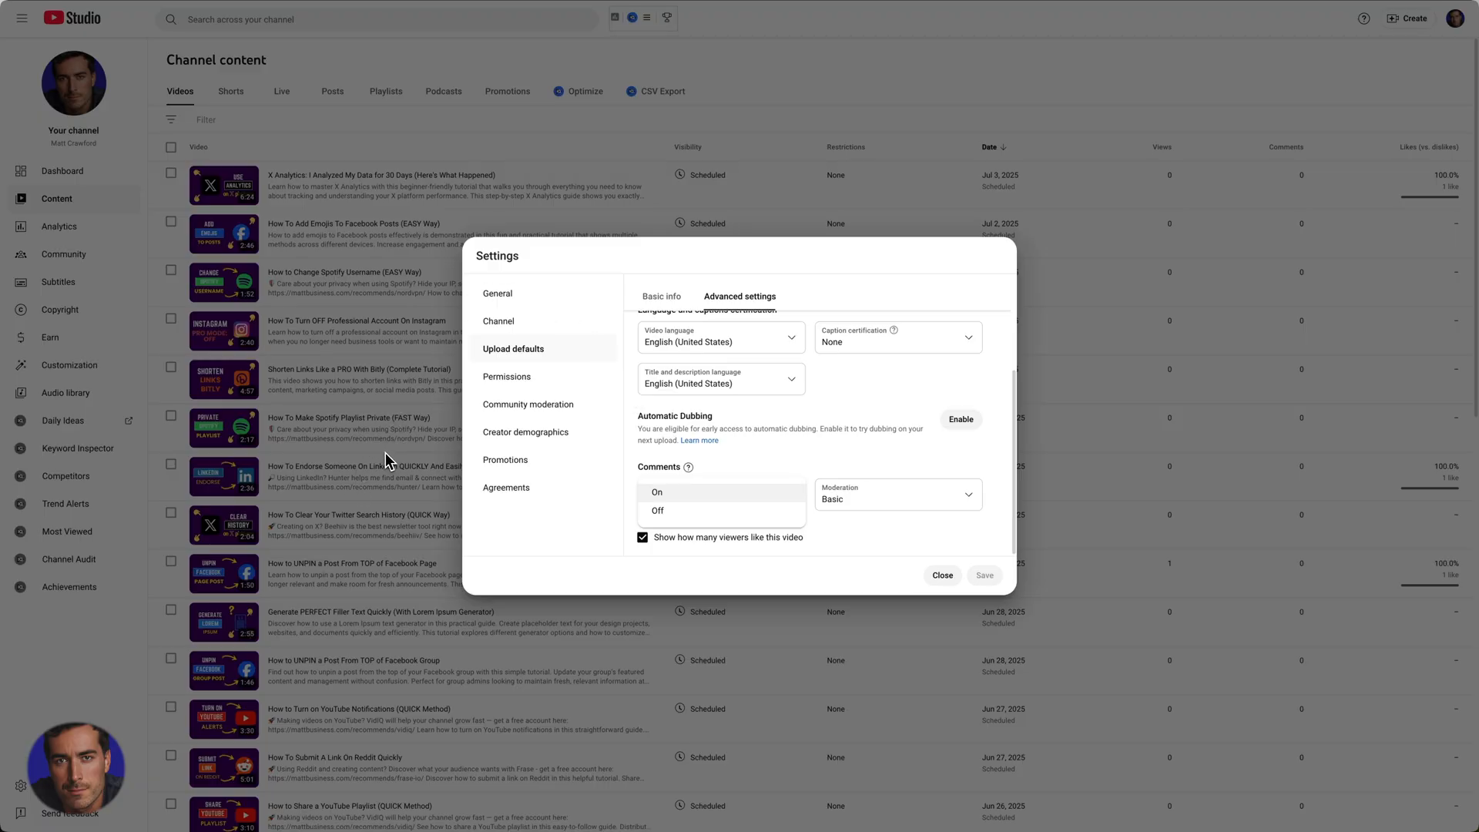
mouse_move(567, 634)
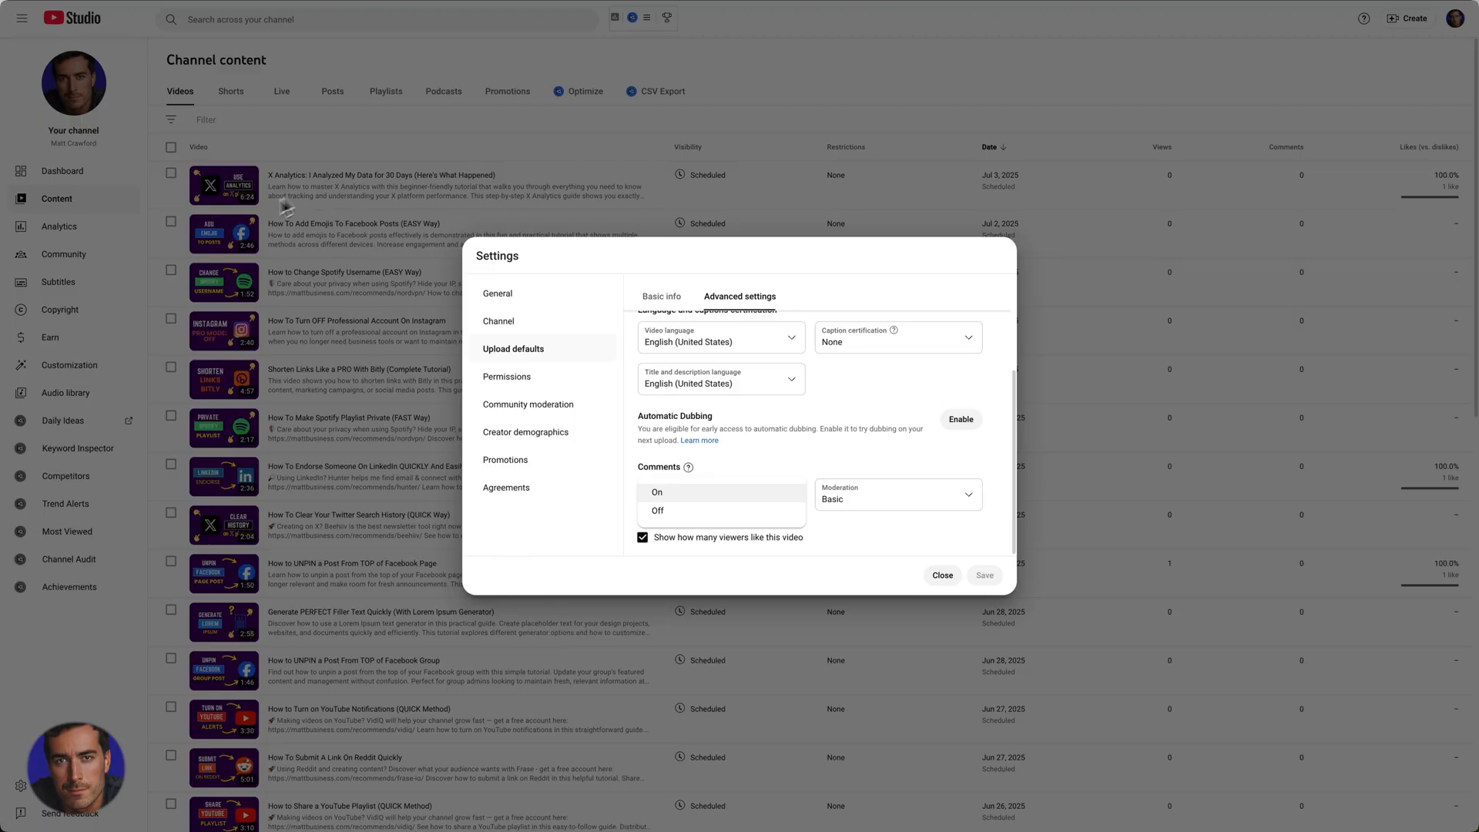
mouse_move(809, 509)
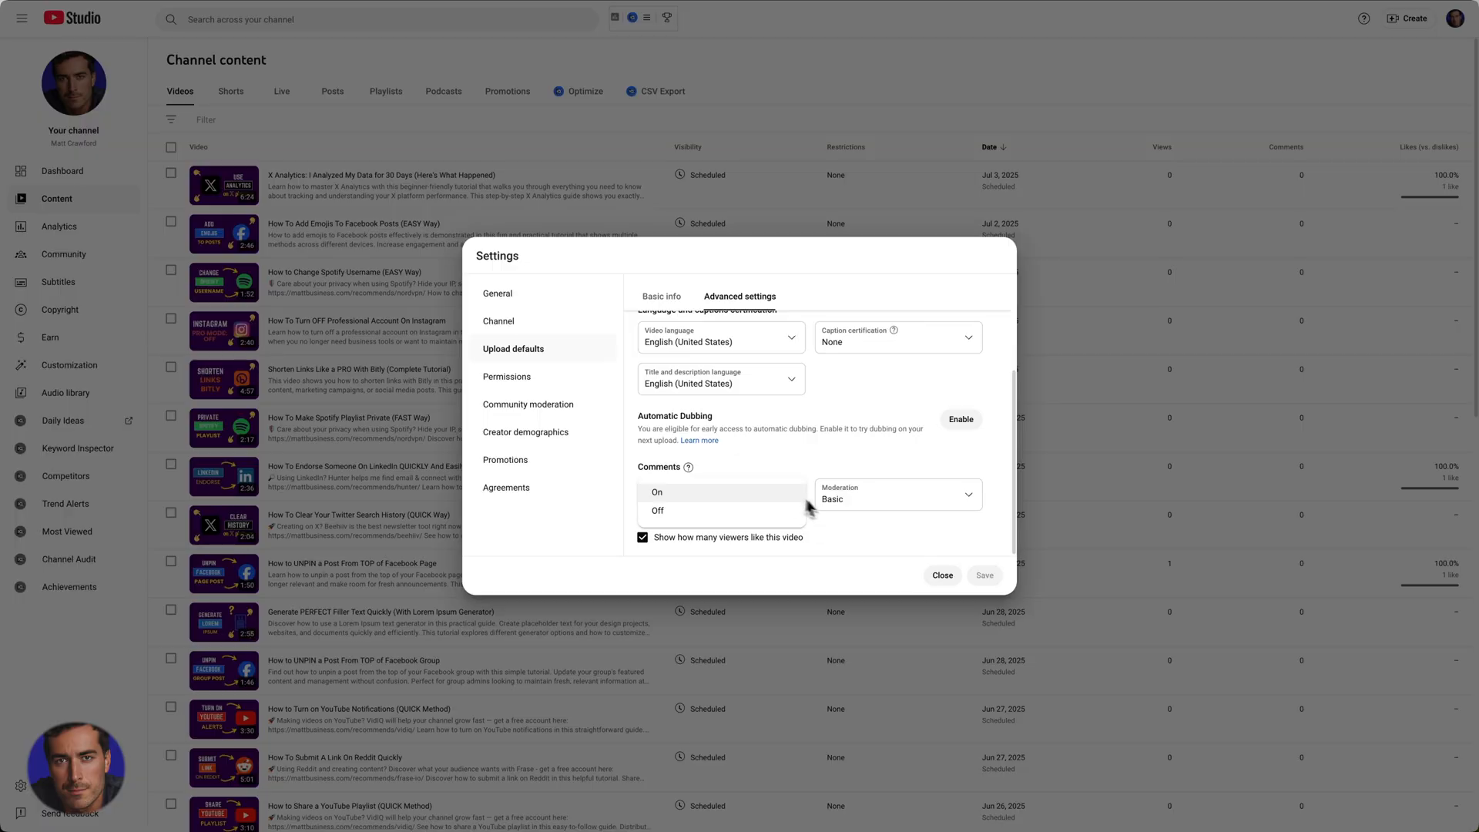
mouse_move(779, 499)
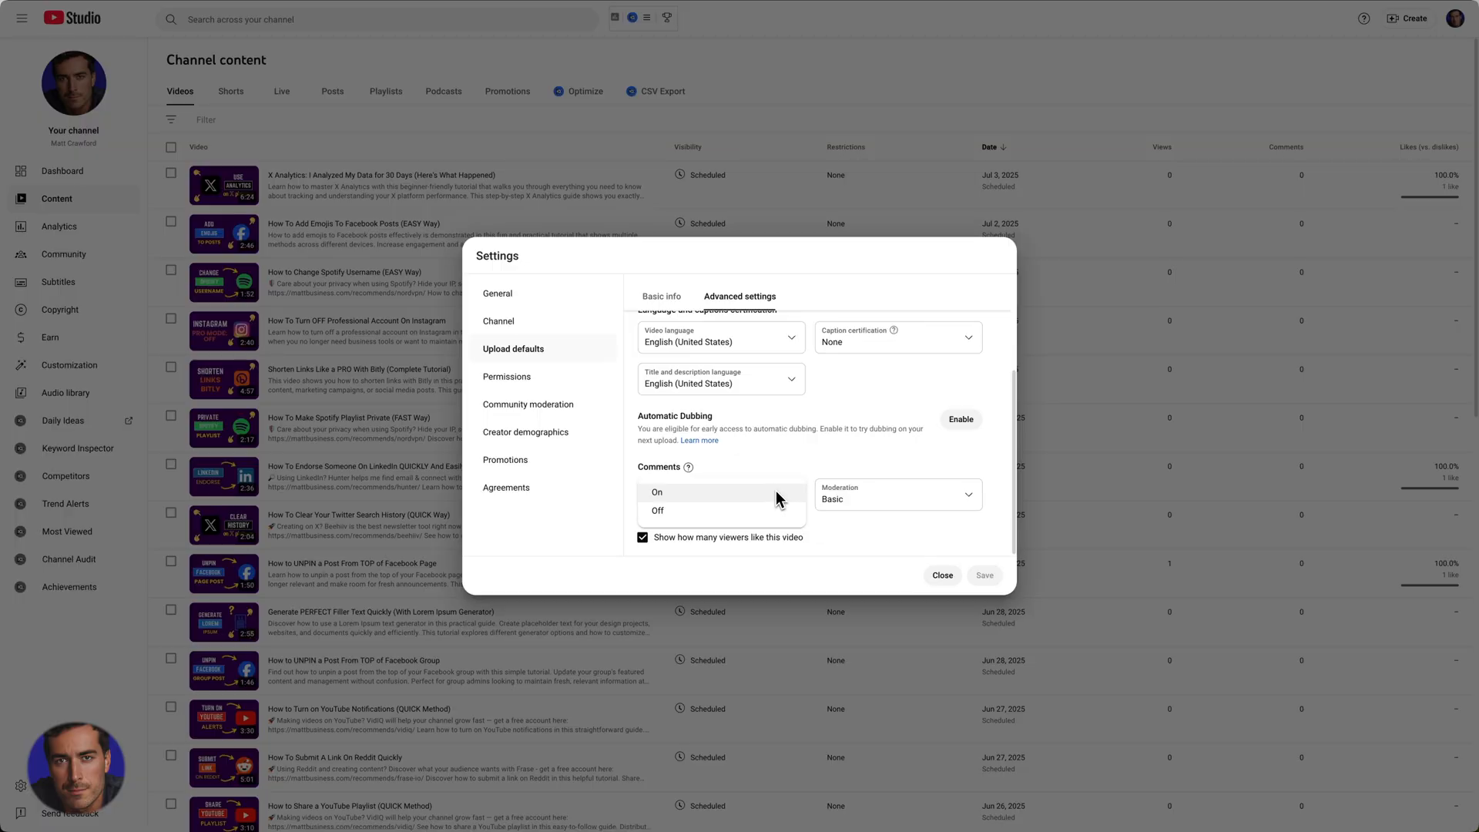
mouse_move(911, 555)
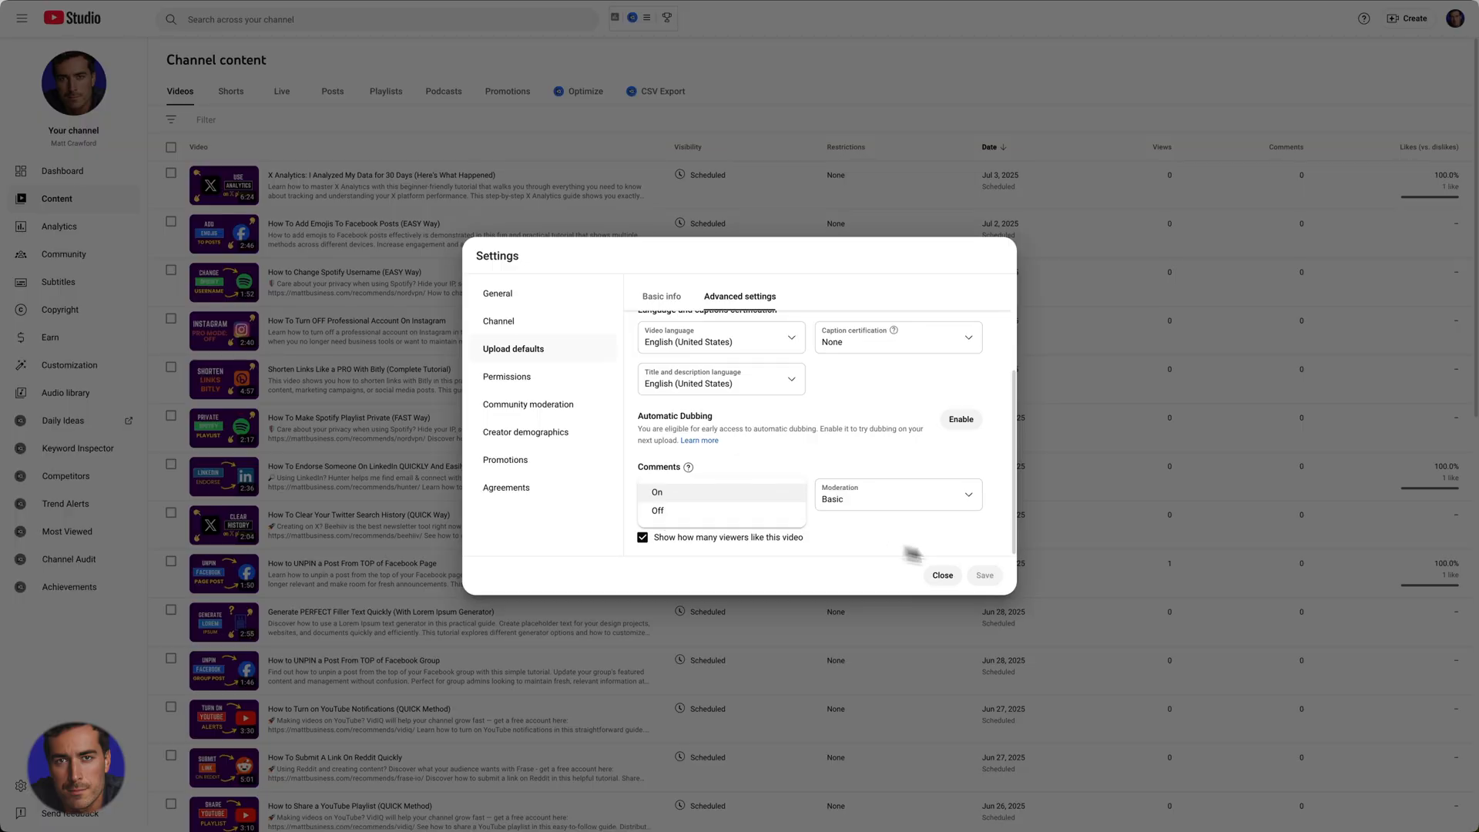
mouse_move(702, 283)
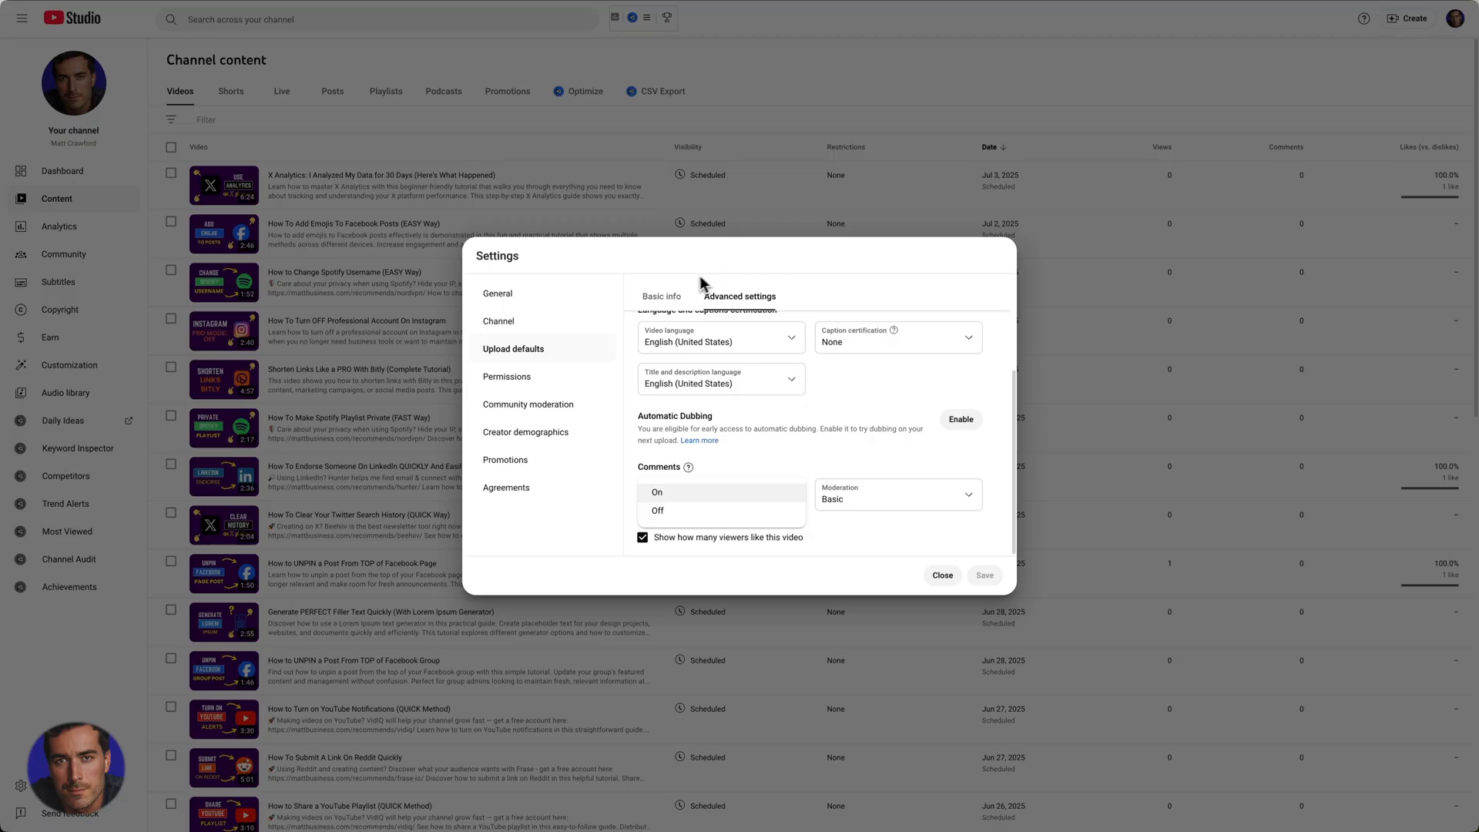
mouse_move(677, 300)
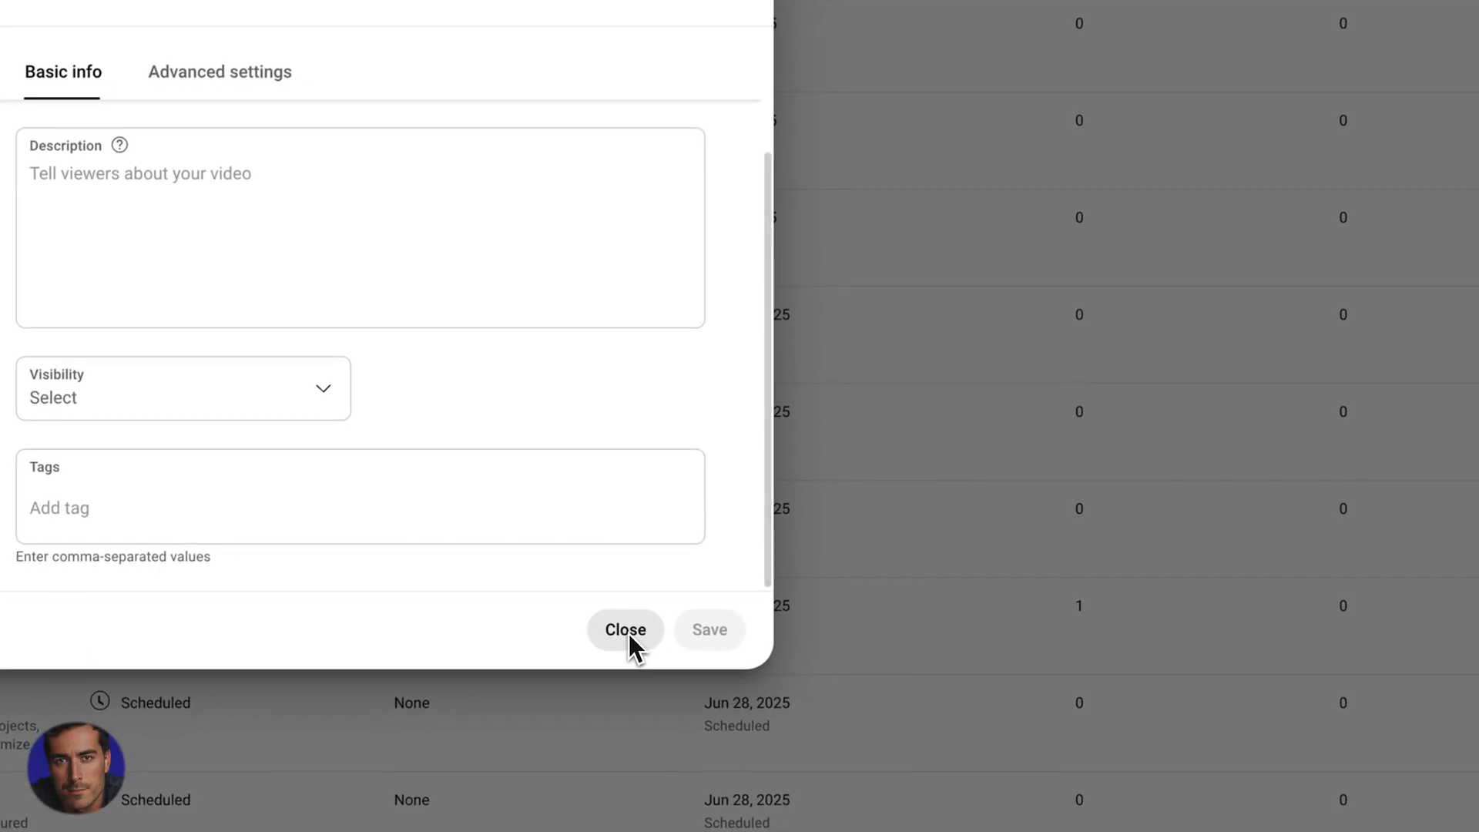
Step: Close the Settings dialog without changing default comments
left_click(625, 629)
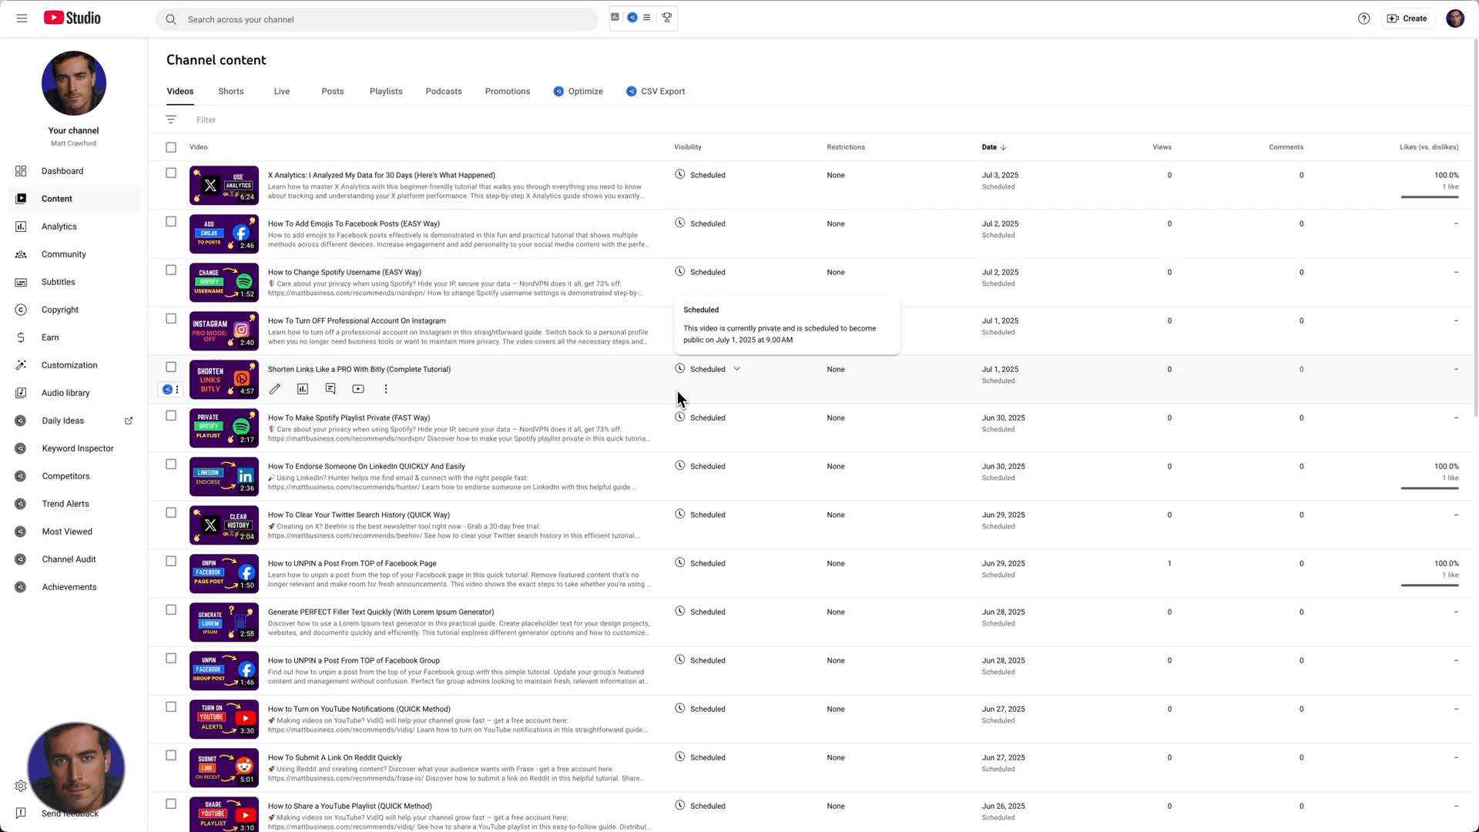
mouse_move(318, 392)
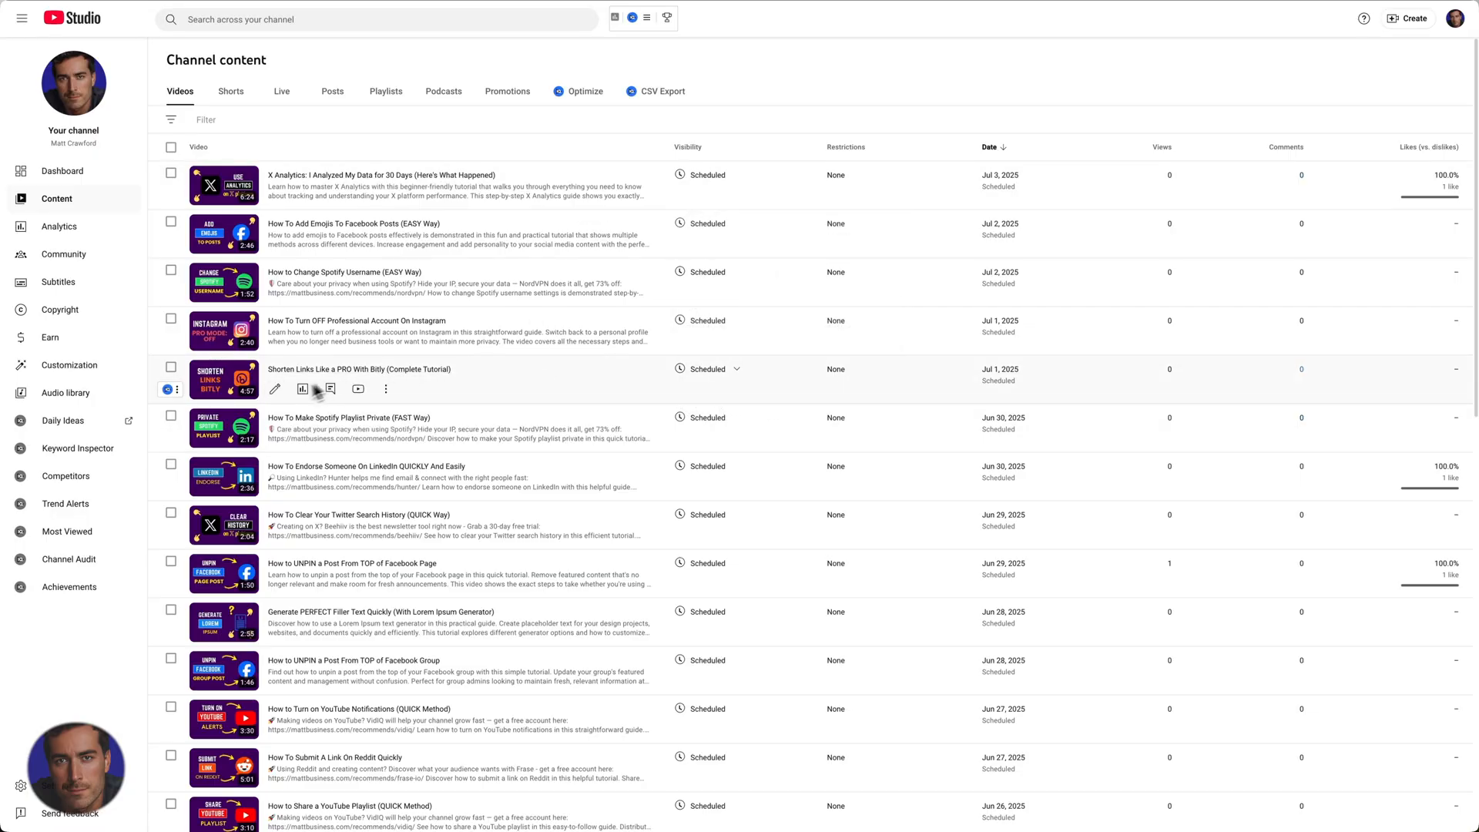
mouse_move(408, 363)
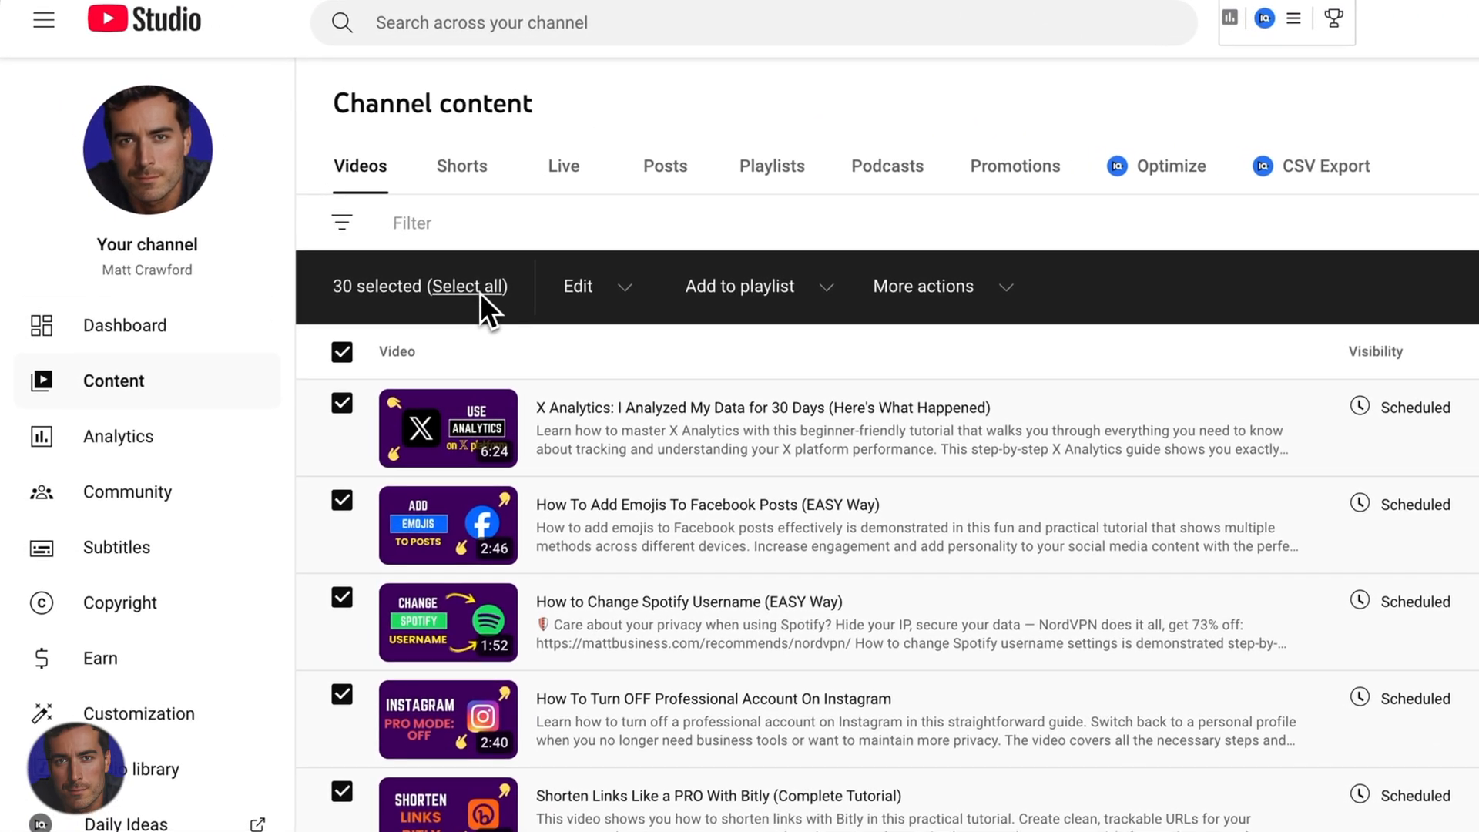
Step: Select all channel videos and choose Comments from the bulk Edit menu
left_click(482, 286)
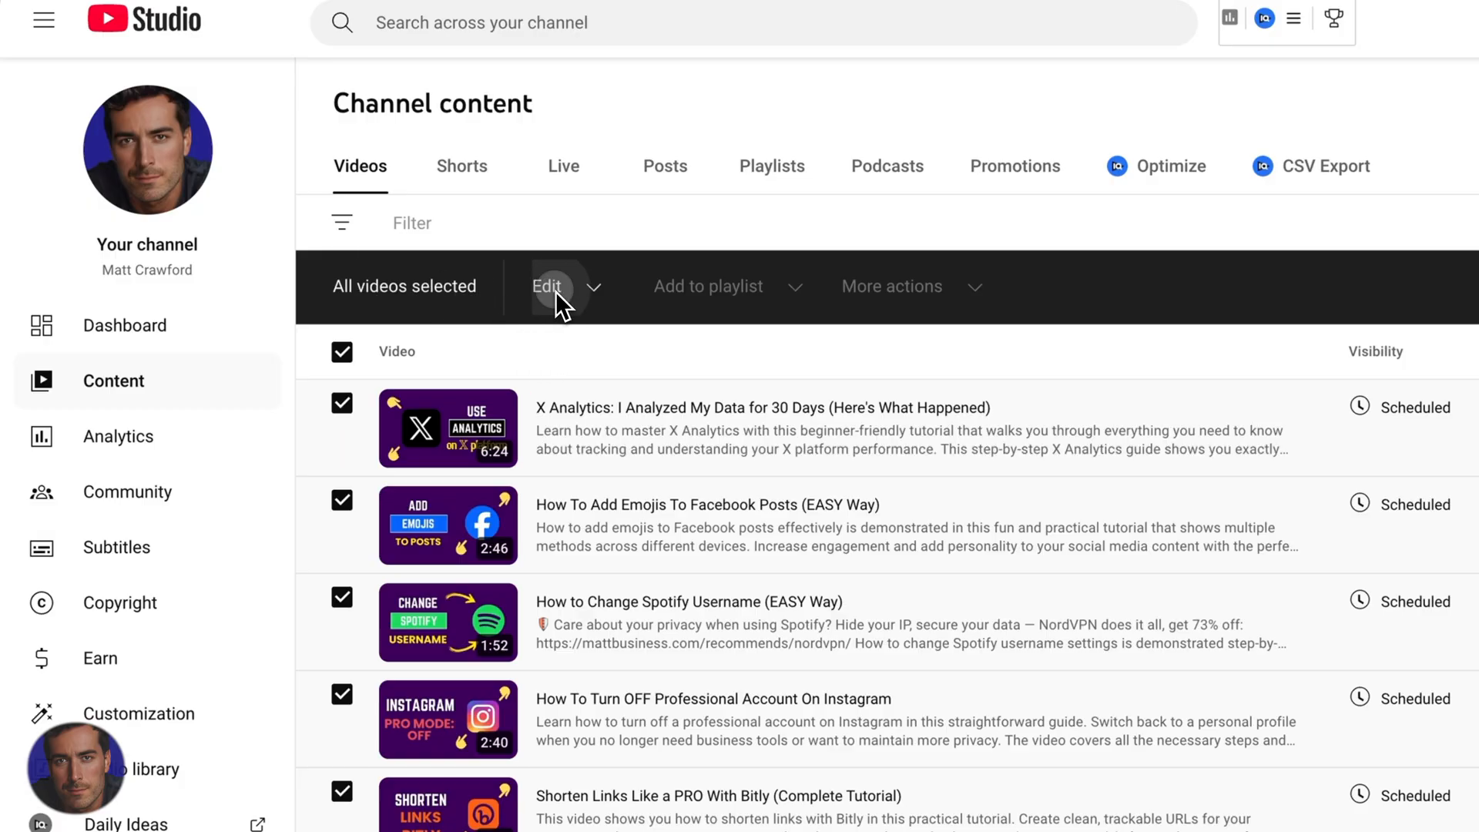
left_click(558, 286)
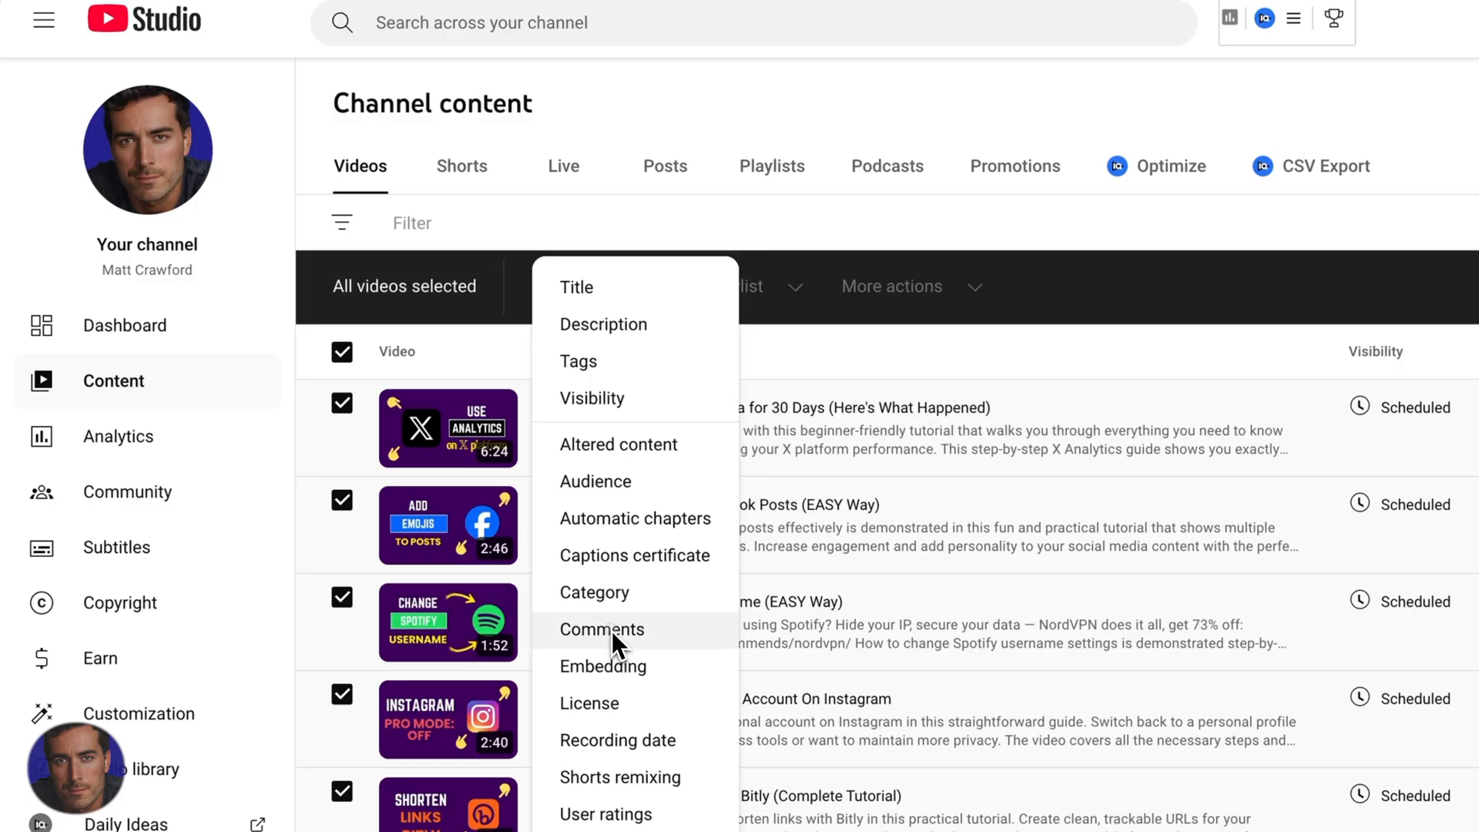
left_click(601, 629)
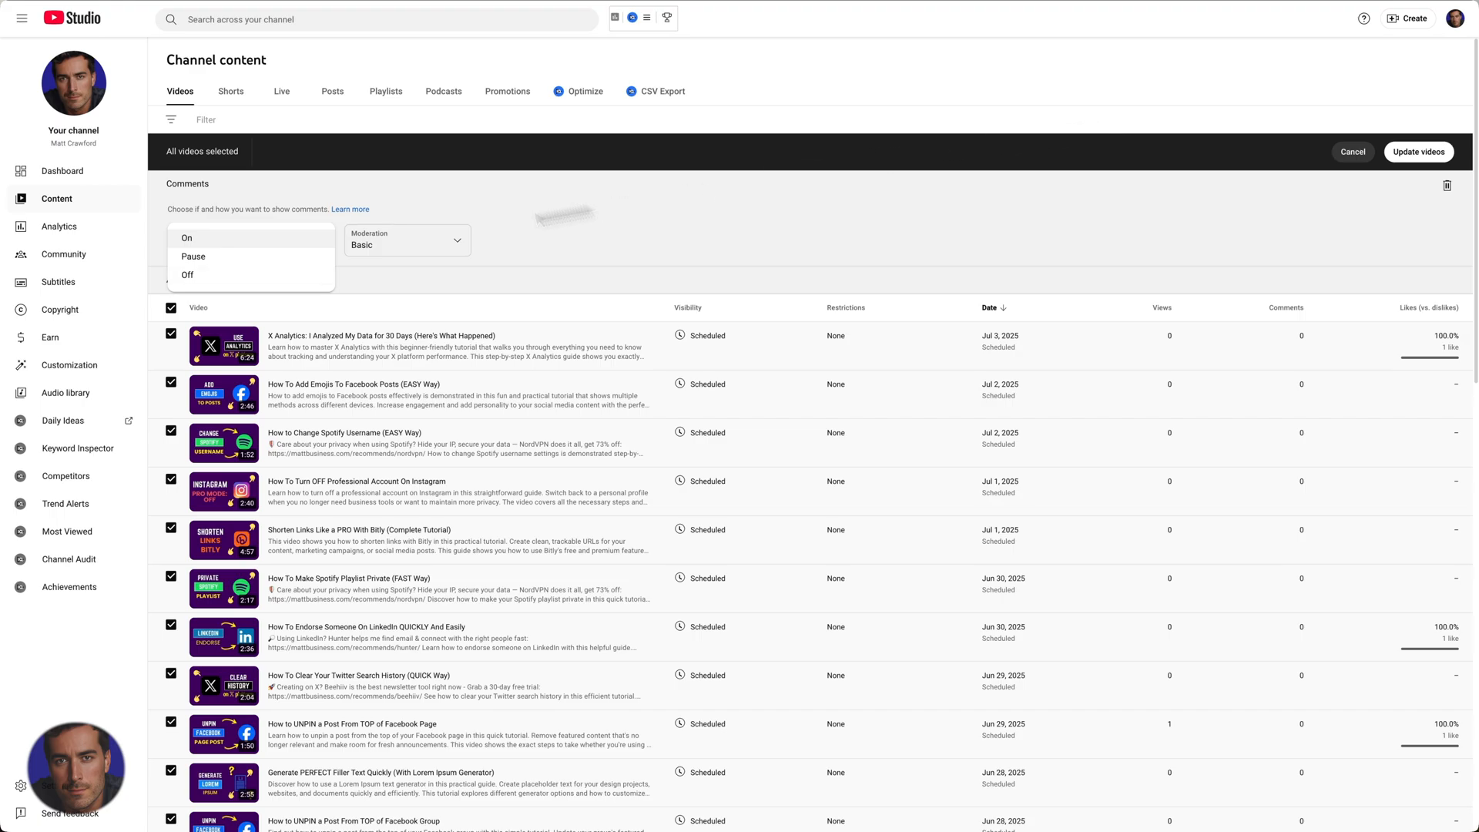
mouse_move(192, 144)
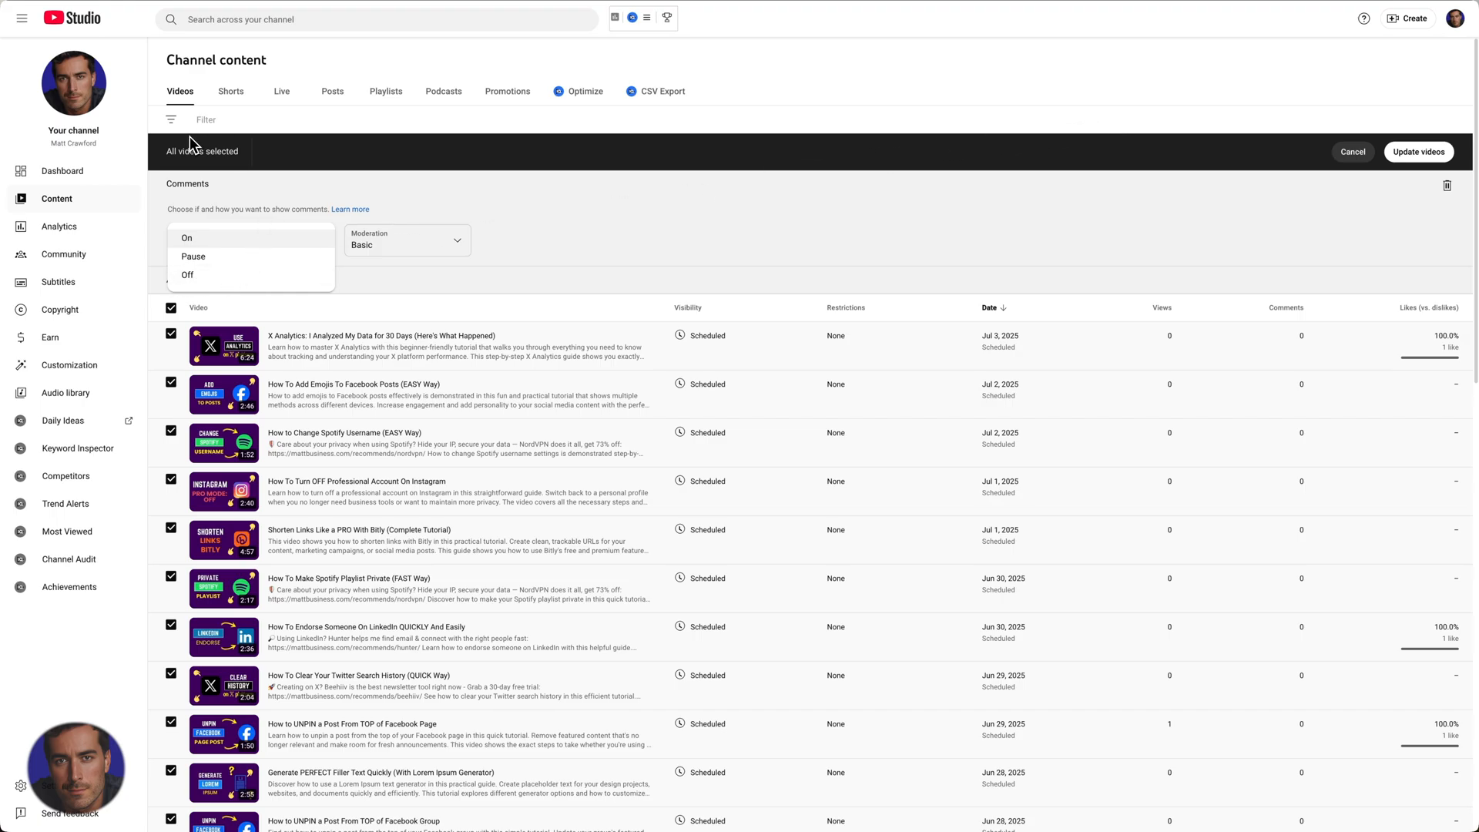
mouse_move(194, 195)
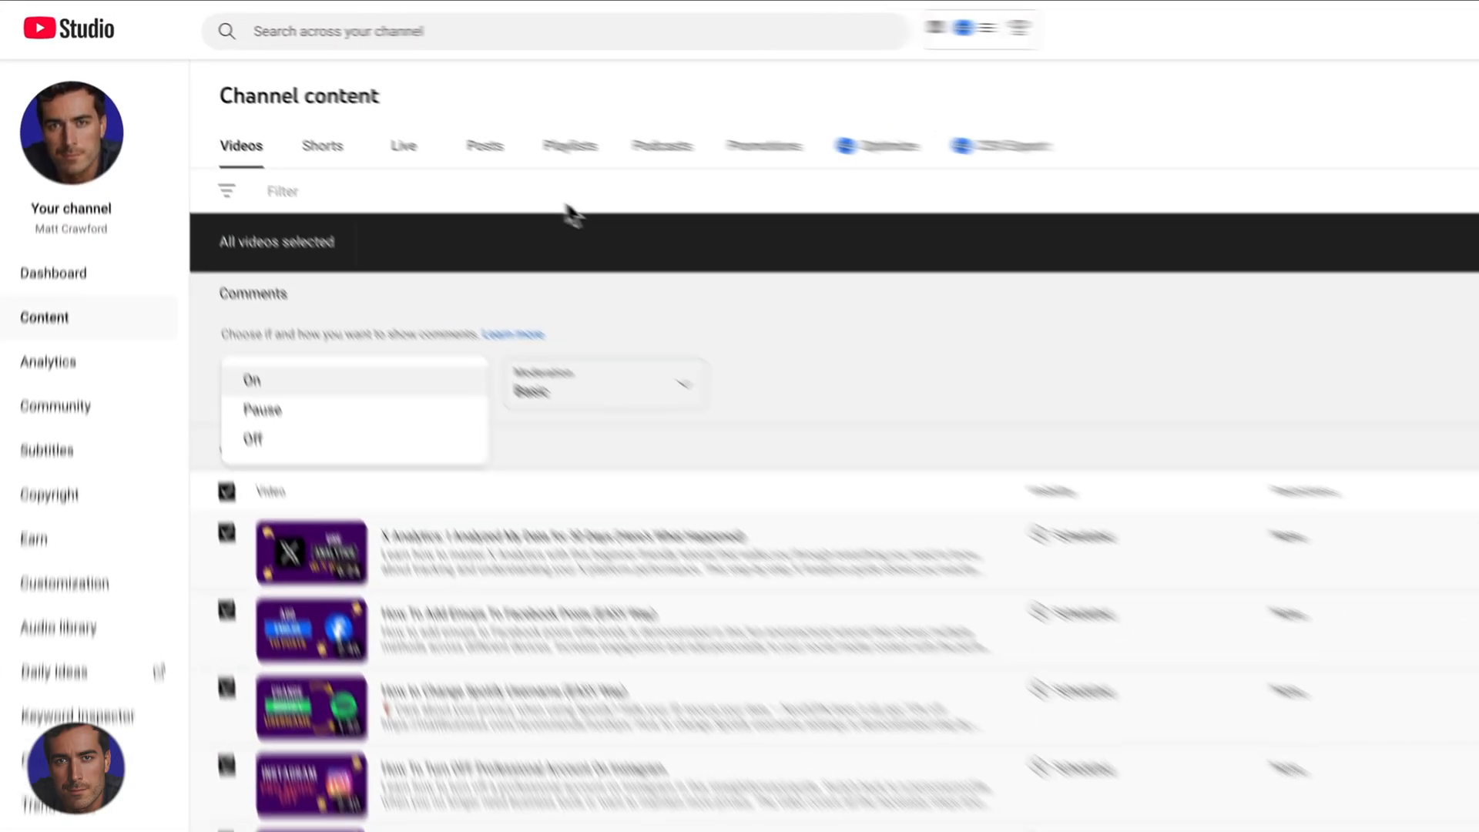
Step: Reselect every video and open the bulk edit options, showing comments On with Basic moderation
scroll("down", 3)
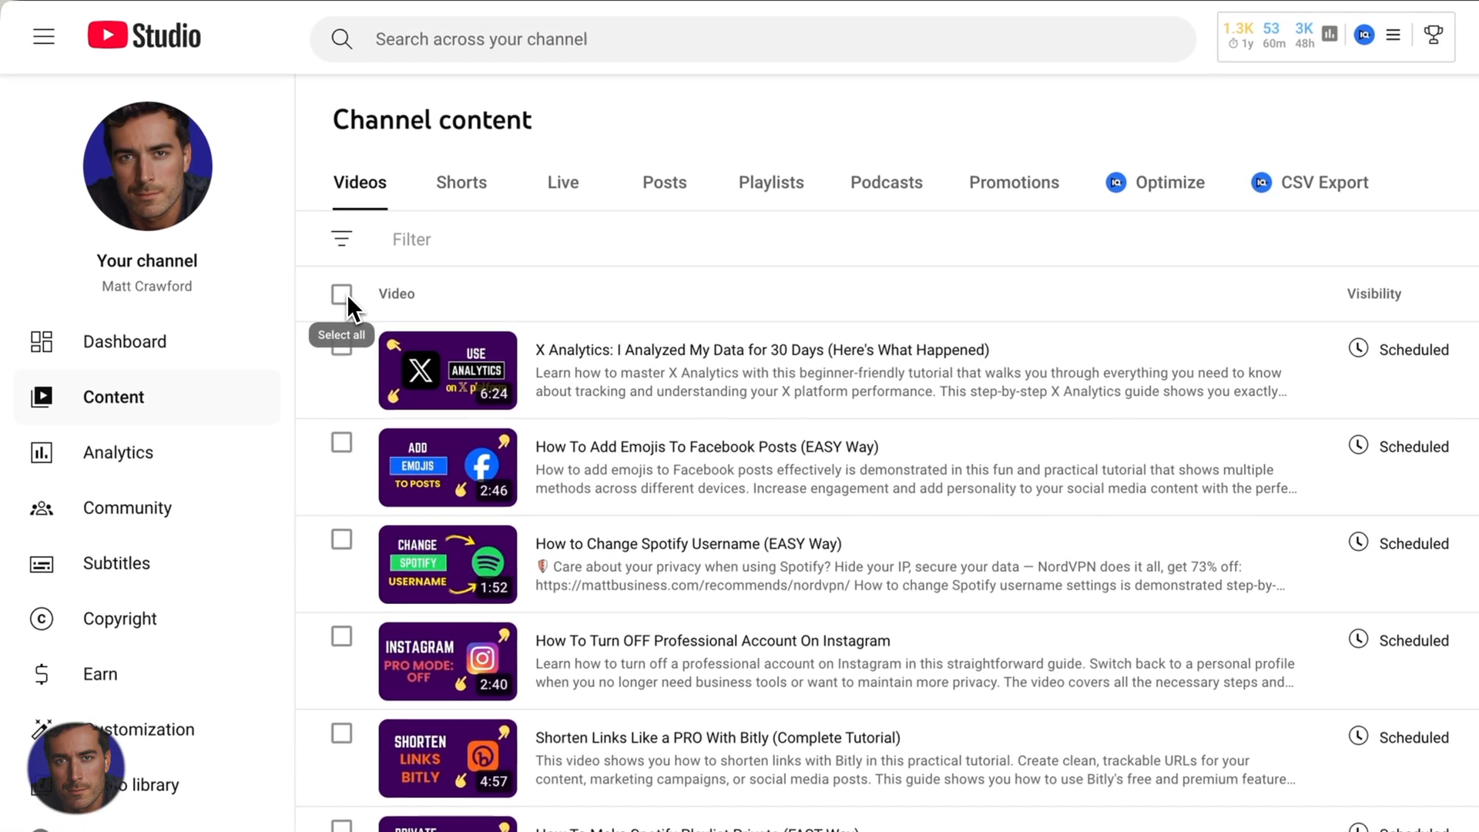
left_click(341, 293)
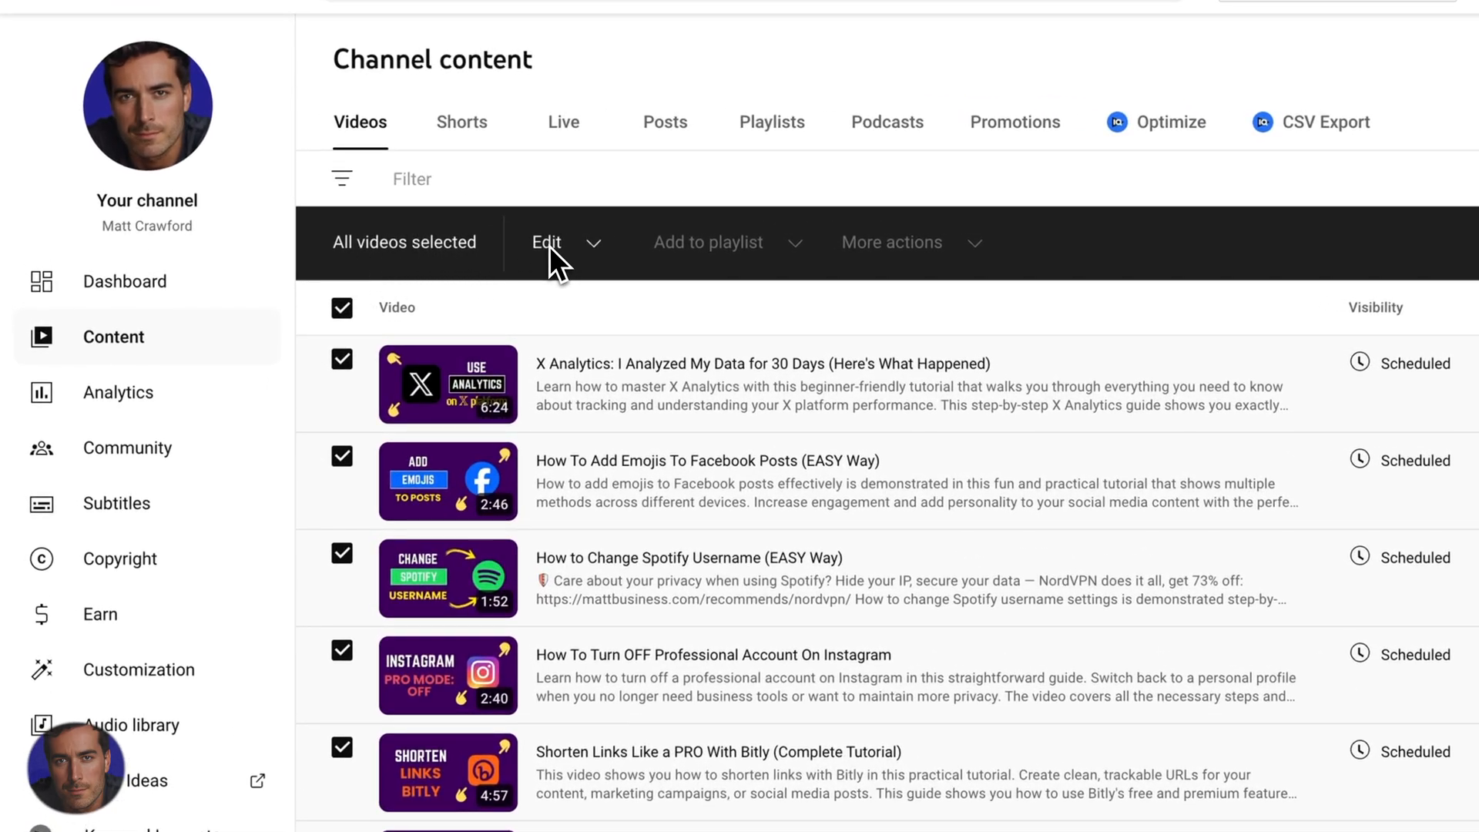
left_click(547, 243)
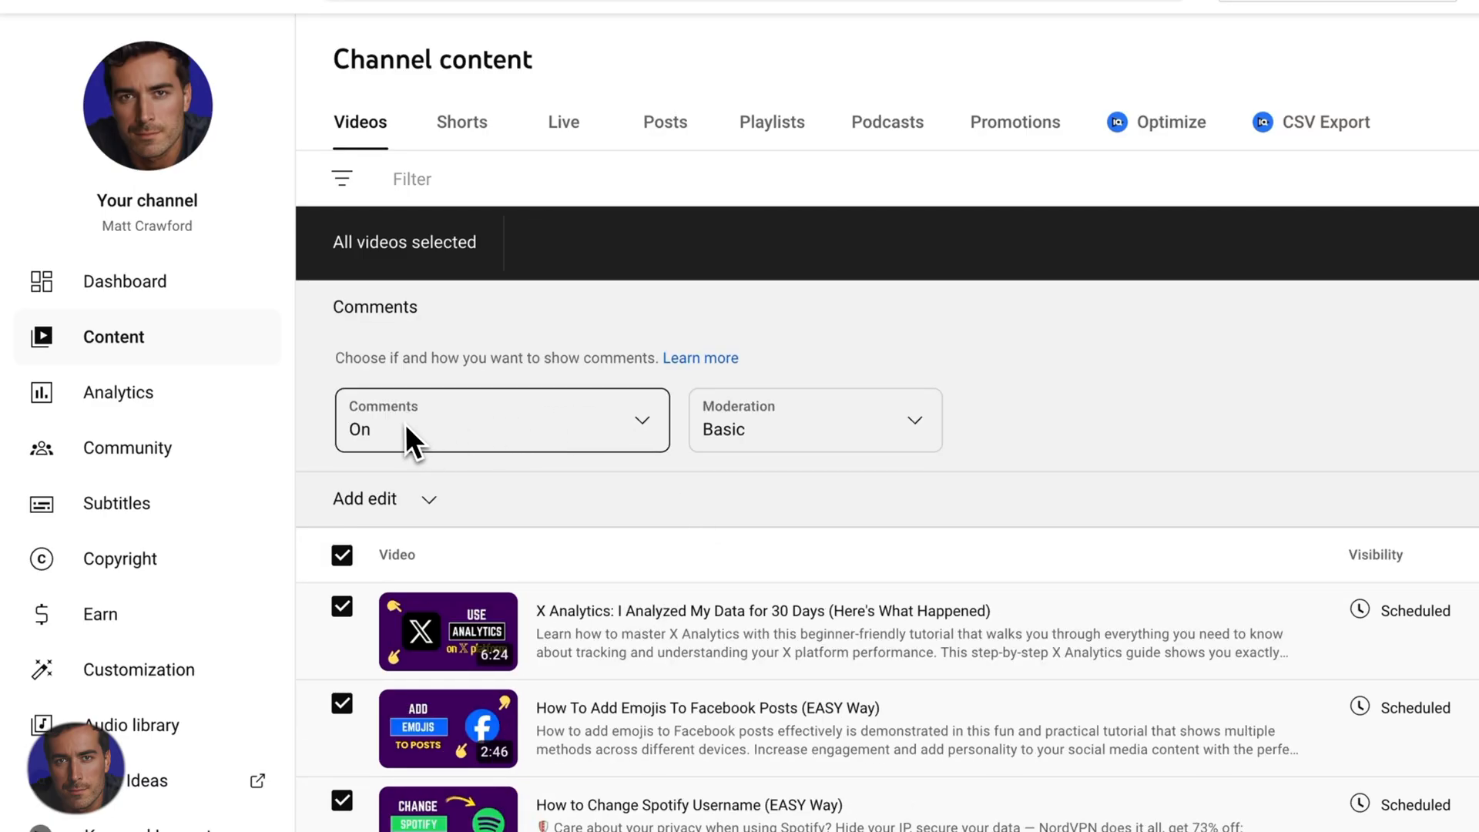
Step: Expand the bulk Comments dropdown with On, Pause and Off, then scroll the selected list
left_click(500, 419)
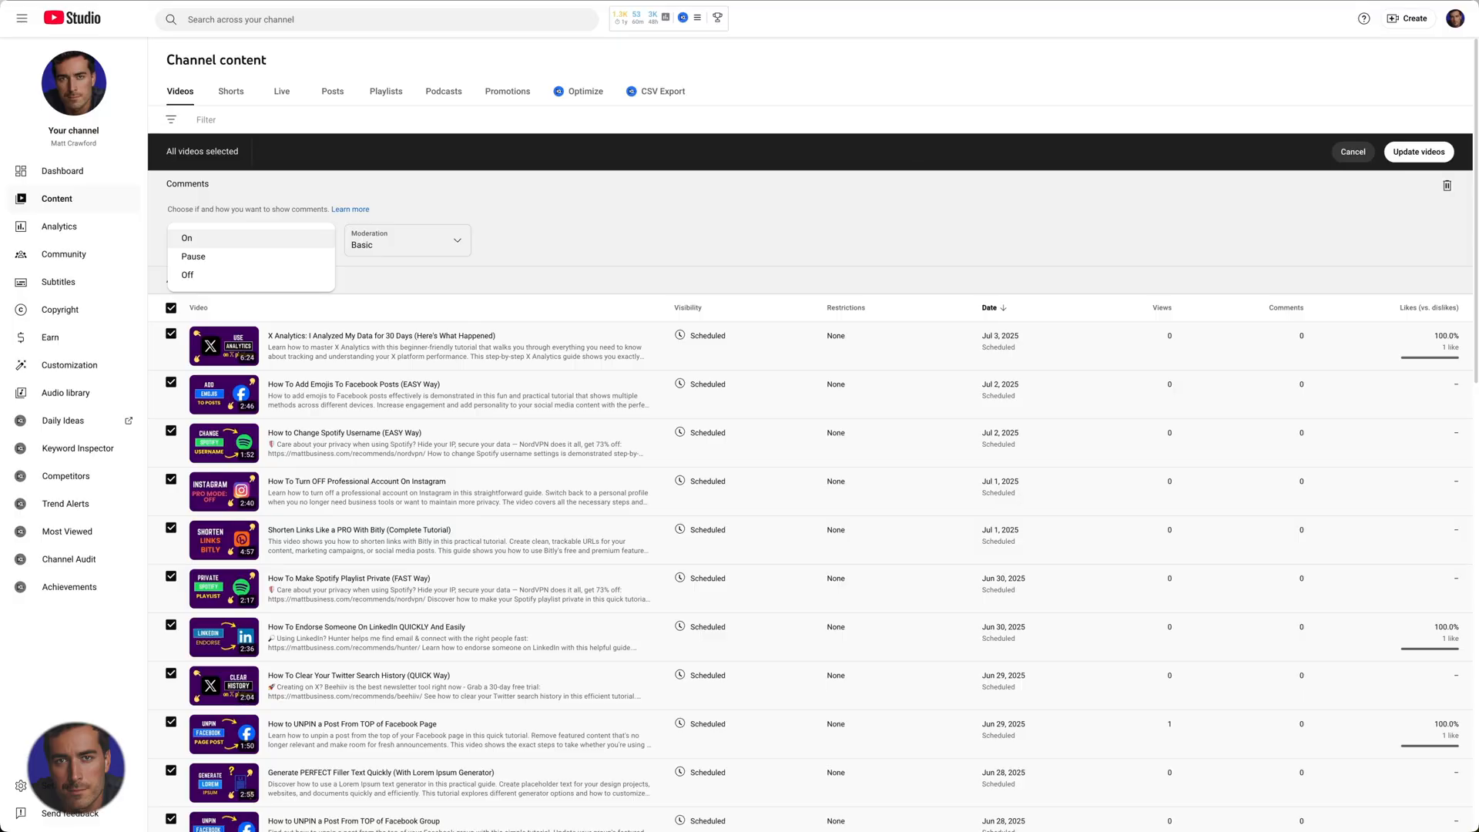
mouse_move(955, 278)
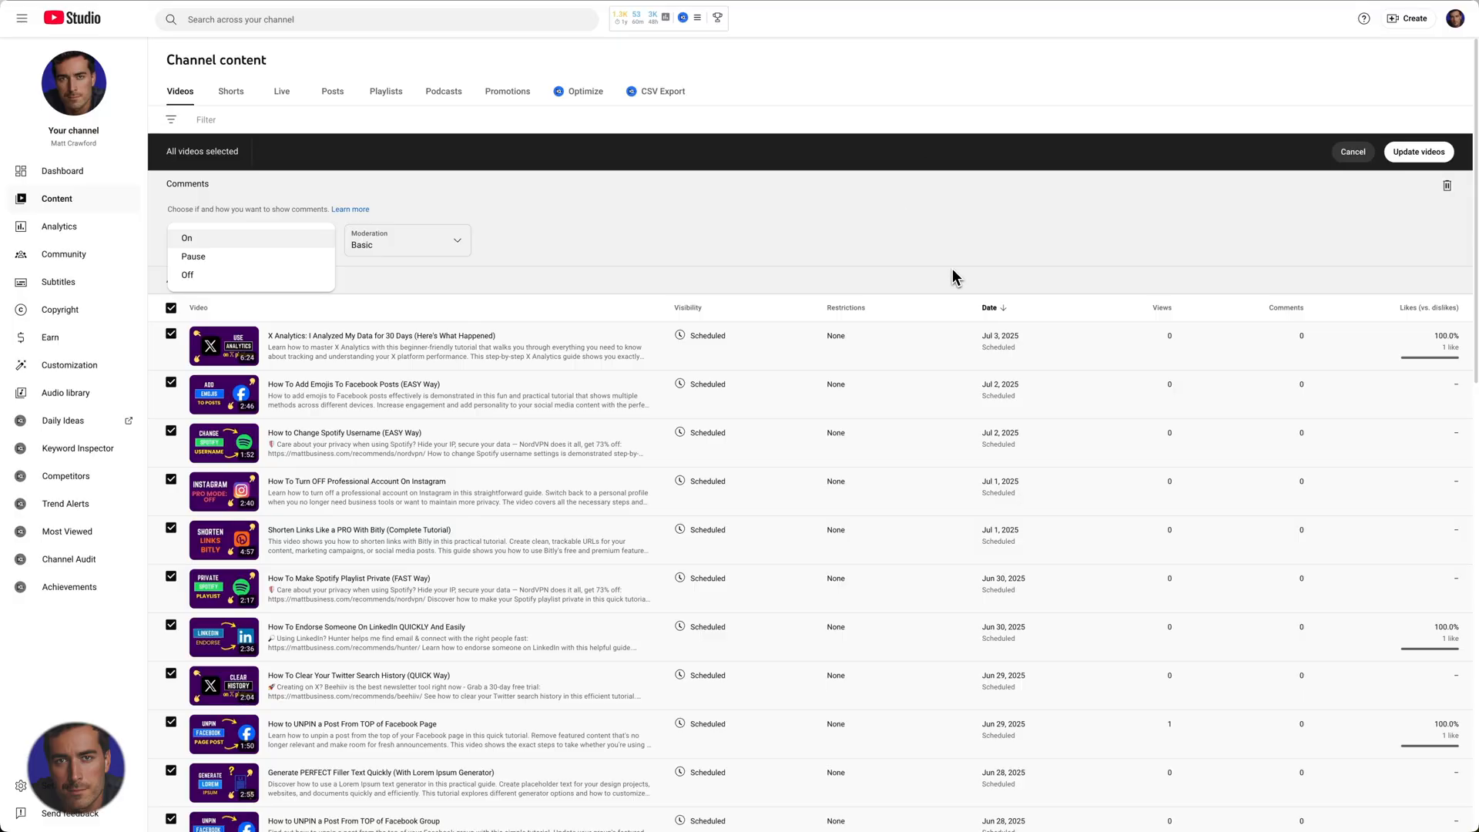
mouse_move(192, 279)
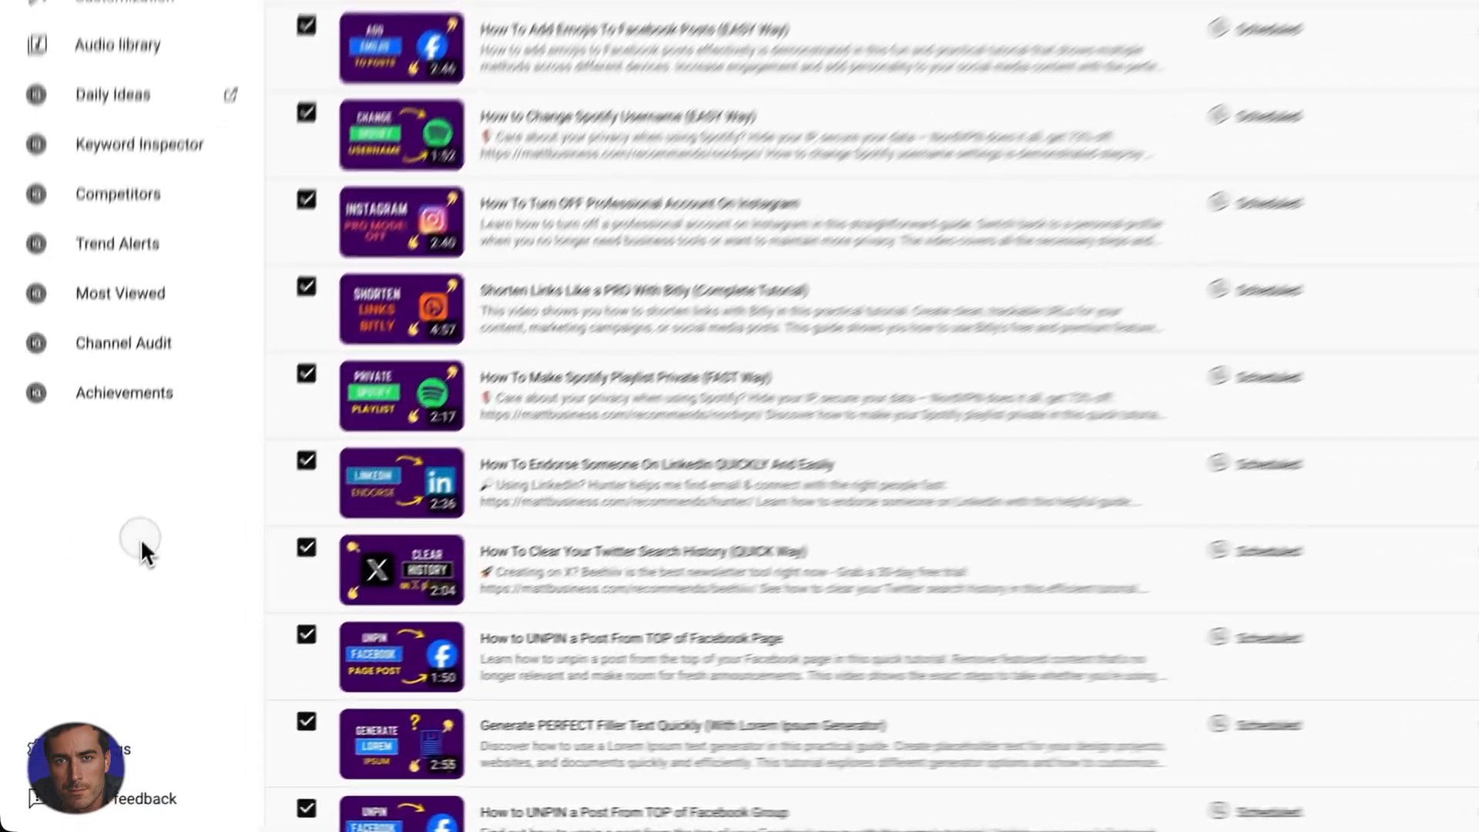
scroll("down", 3)
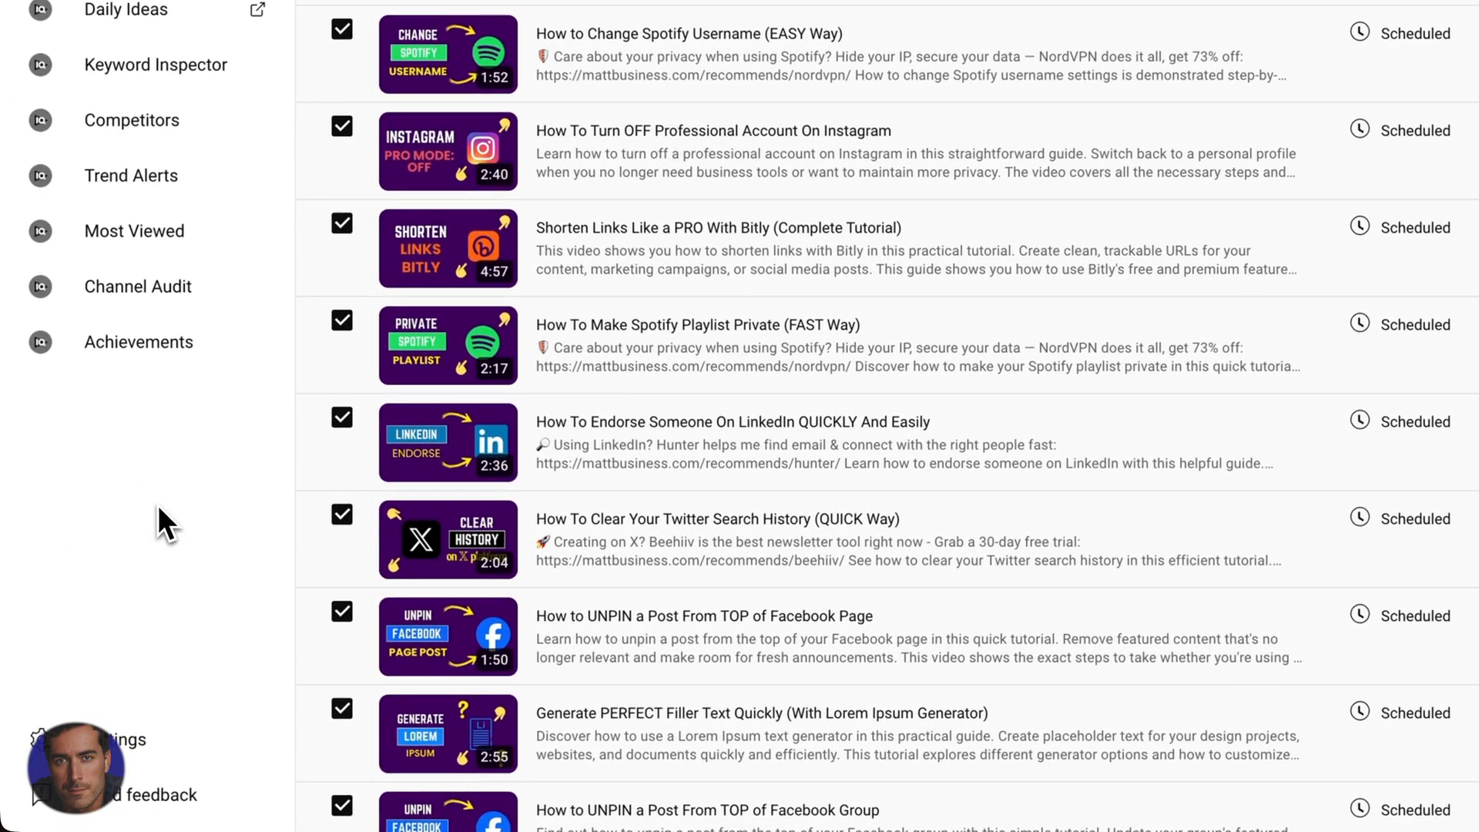